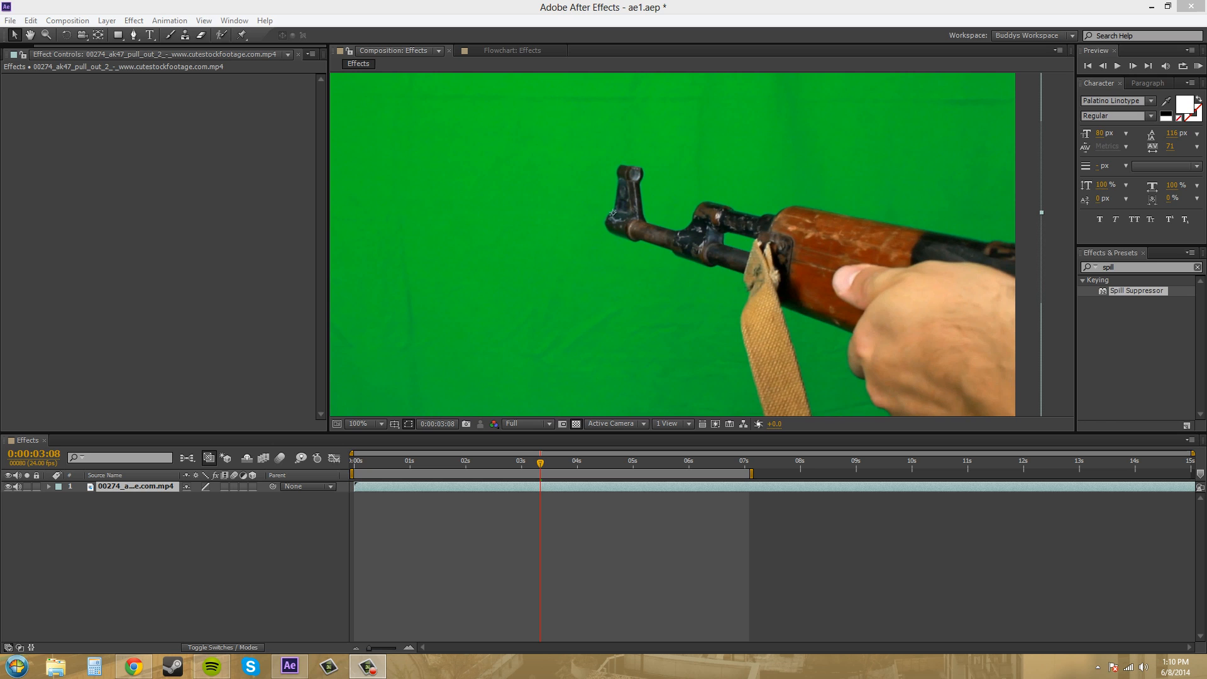
mouse_move(534, 293)
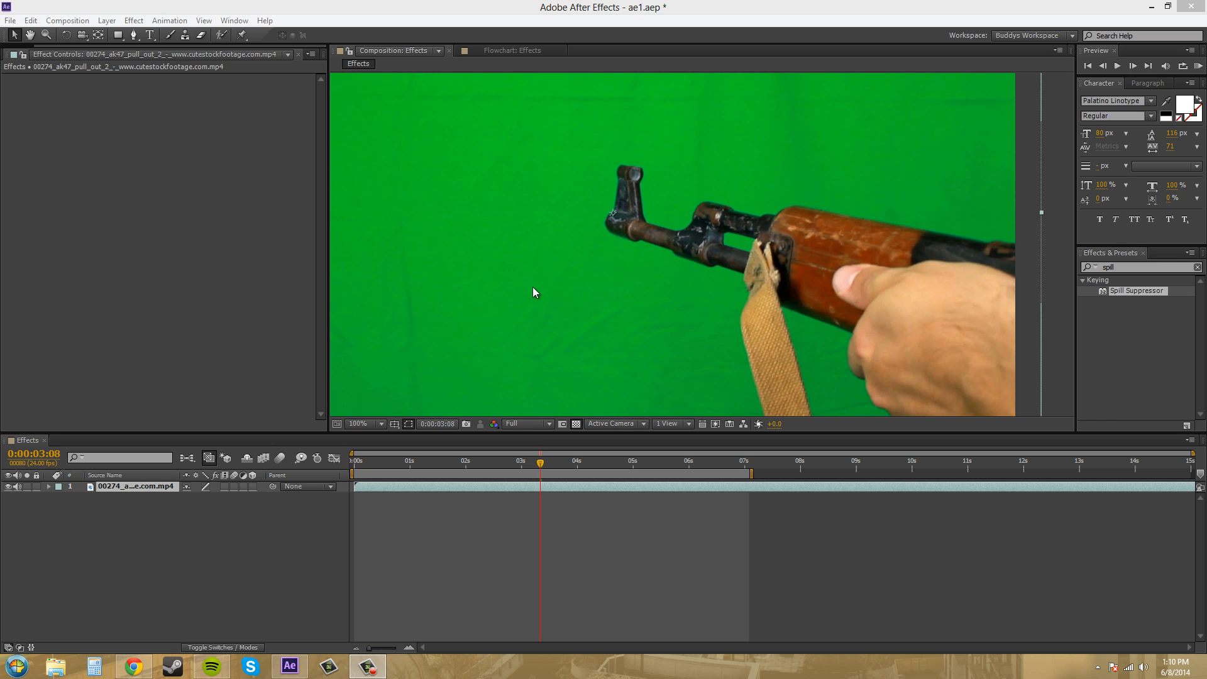
Zoom out to the whole frame and preview later moments of the AK-47 clip.
left_click(359, 424)
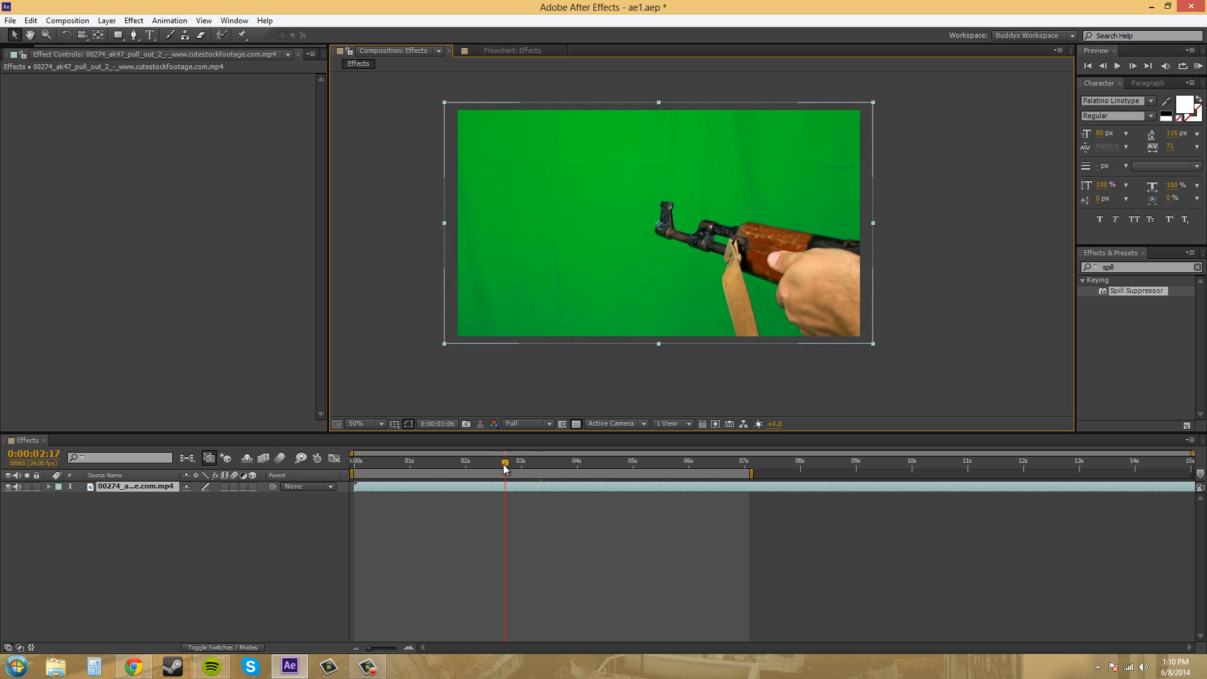
left_click(542, 462)
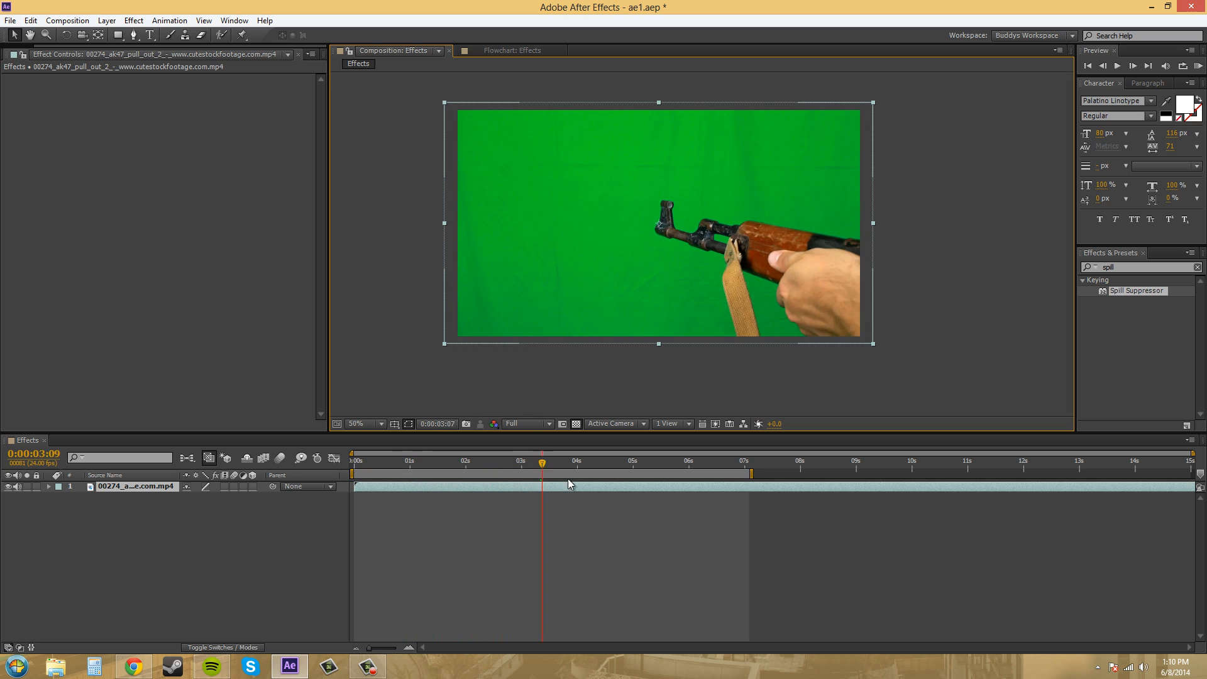
left_click(676, 461)
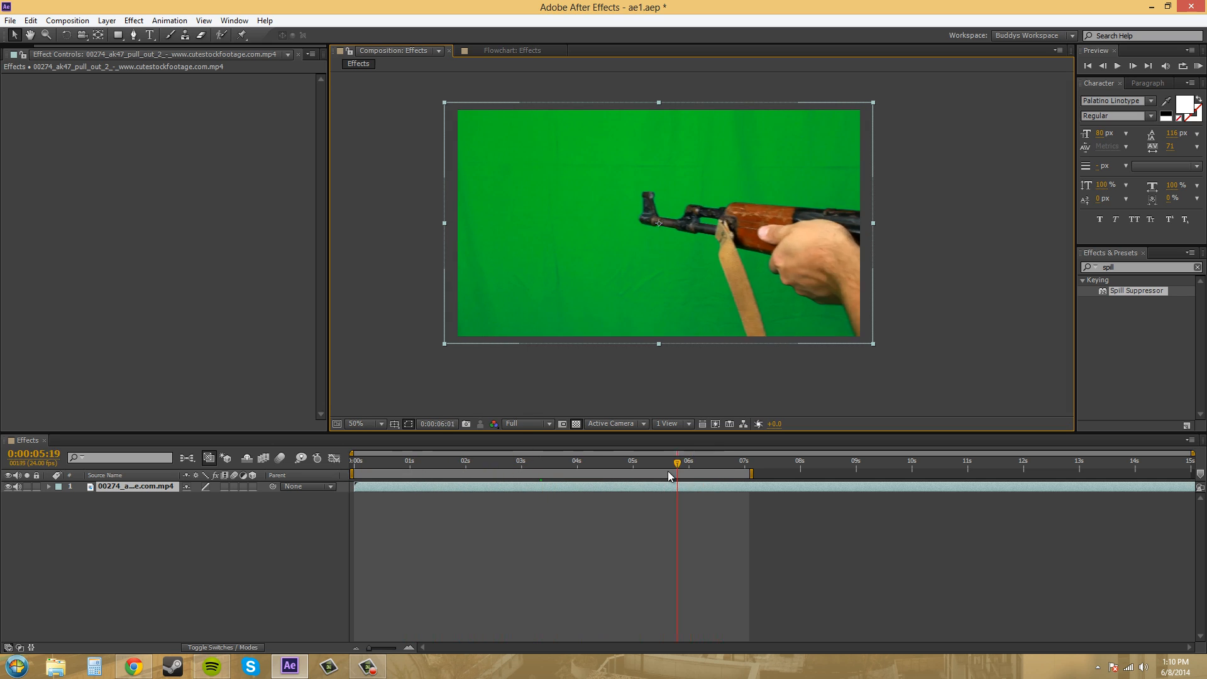
left_click(454, 462)
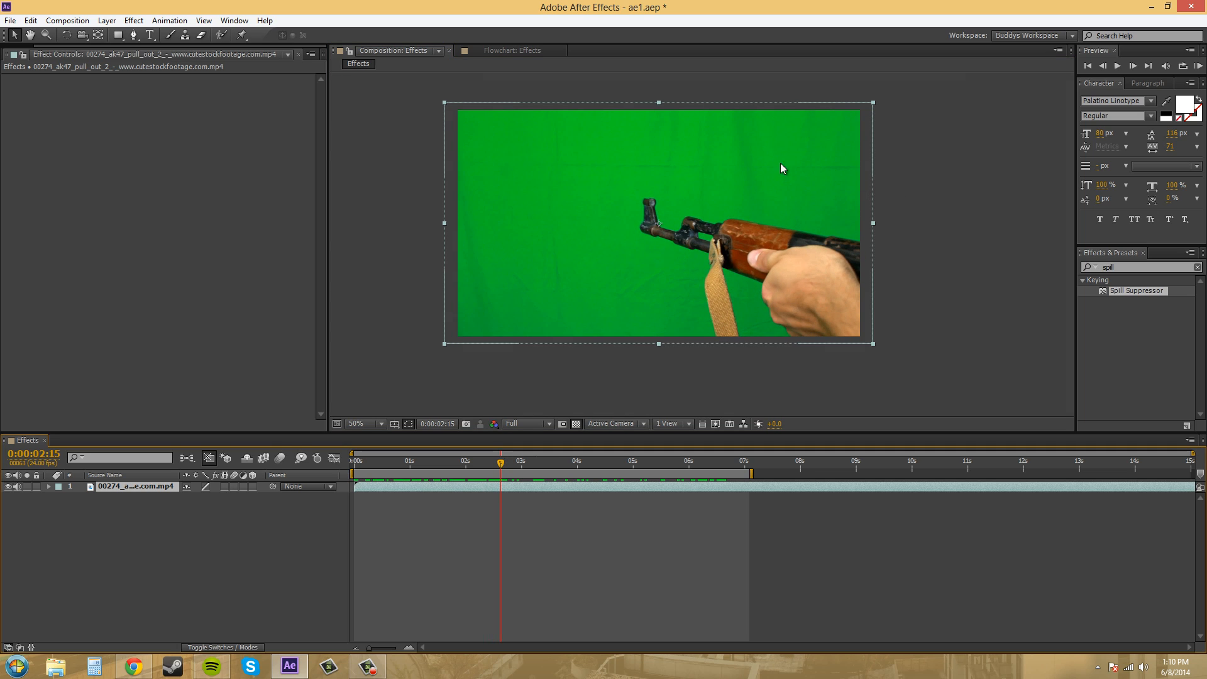
mouse_move(843, 217)
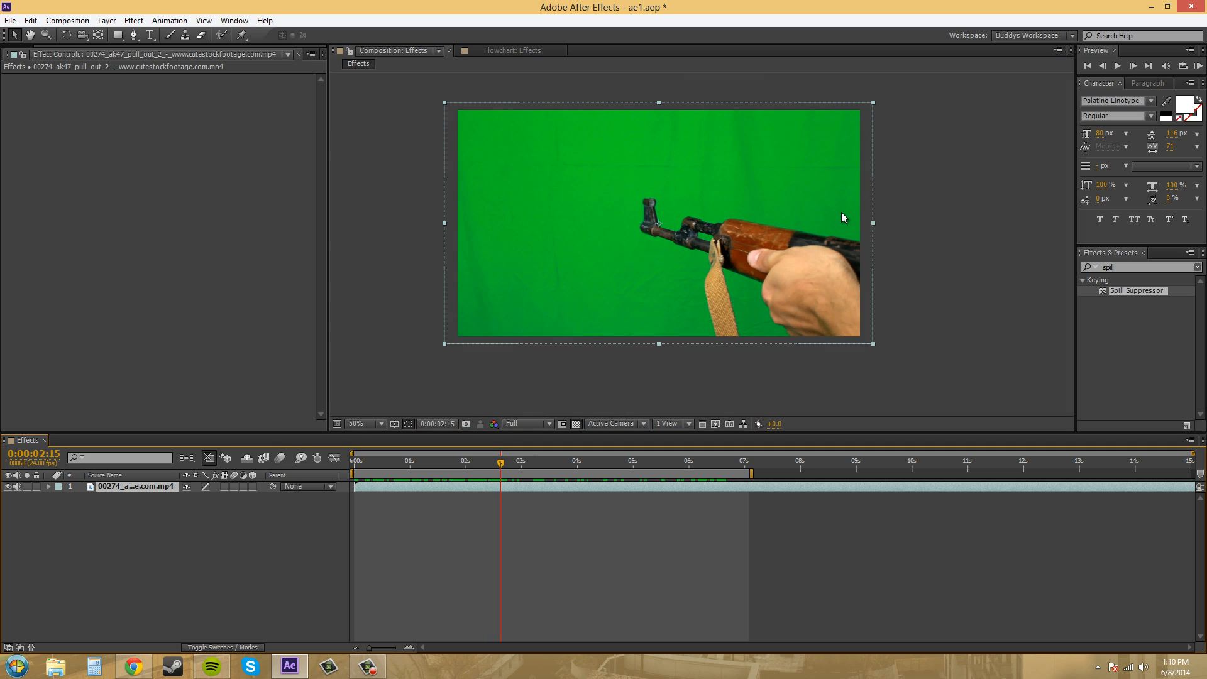
mouse_move(838, 214)
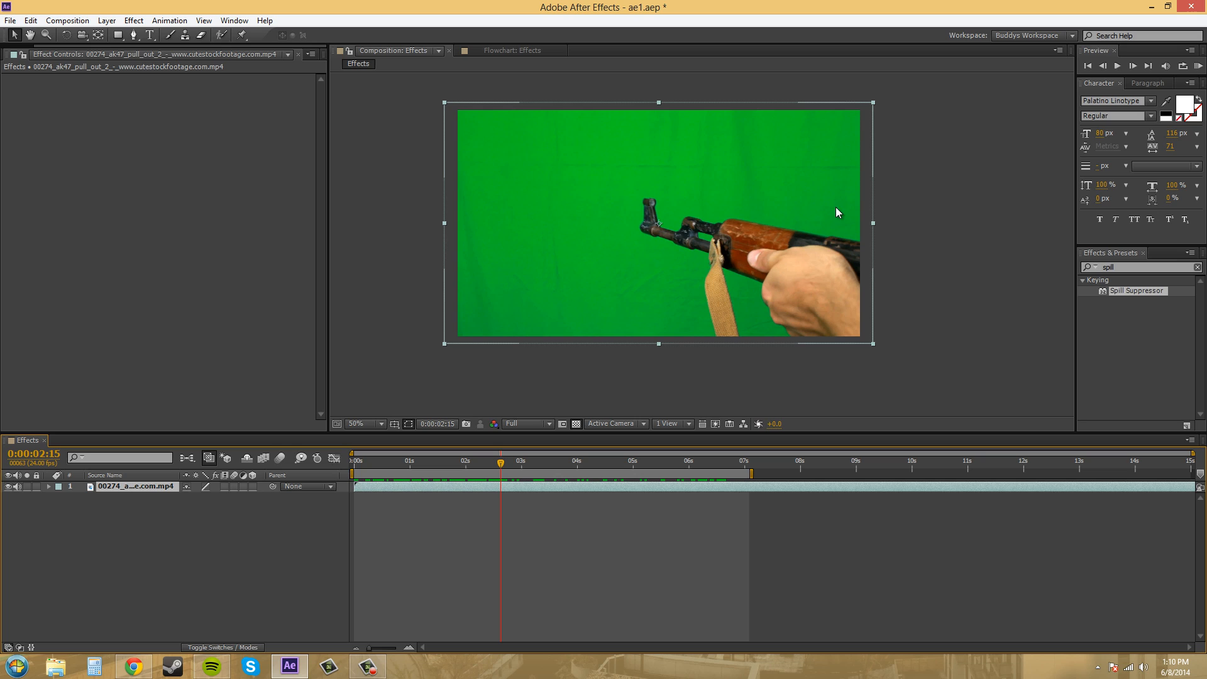
mouse_move(628, 191)
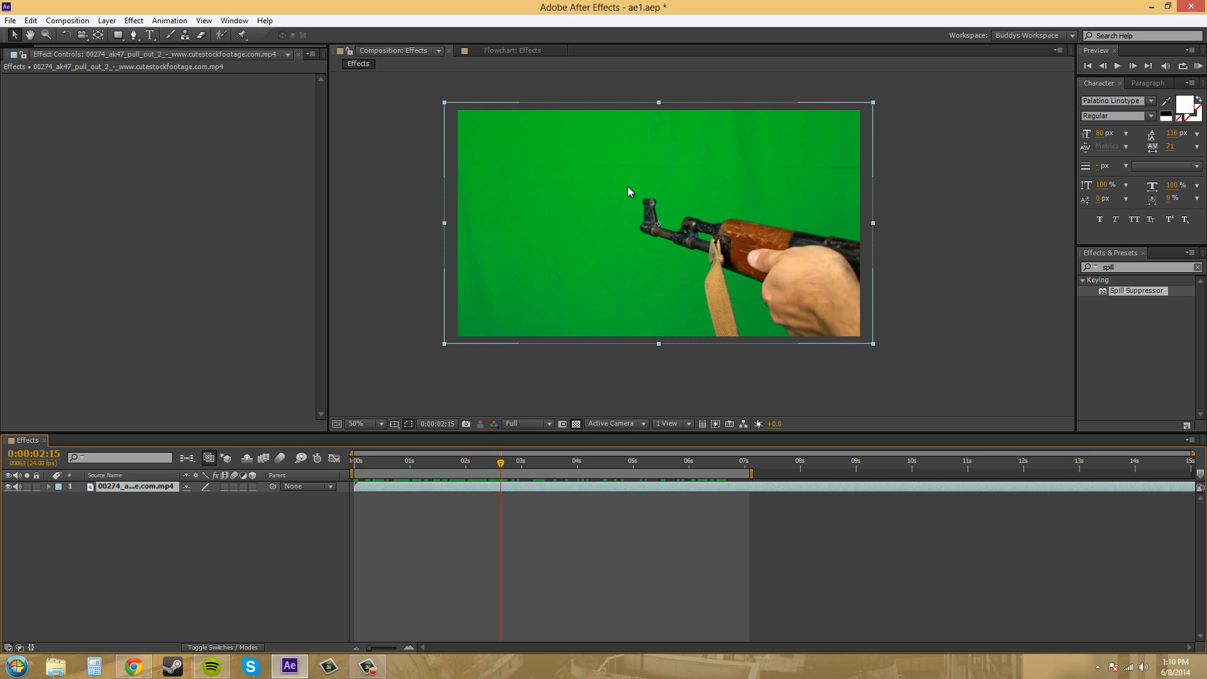
mouse_move(779, 198)
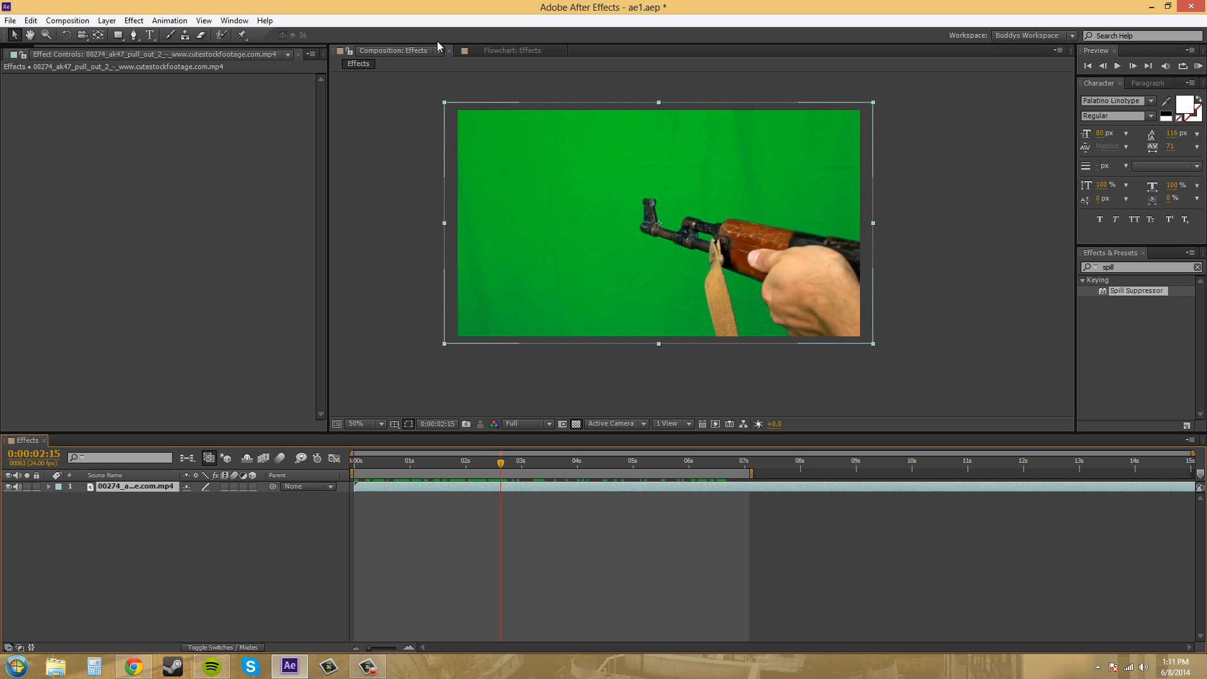
mouse_move(499, 468)
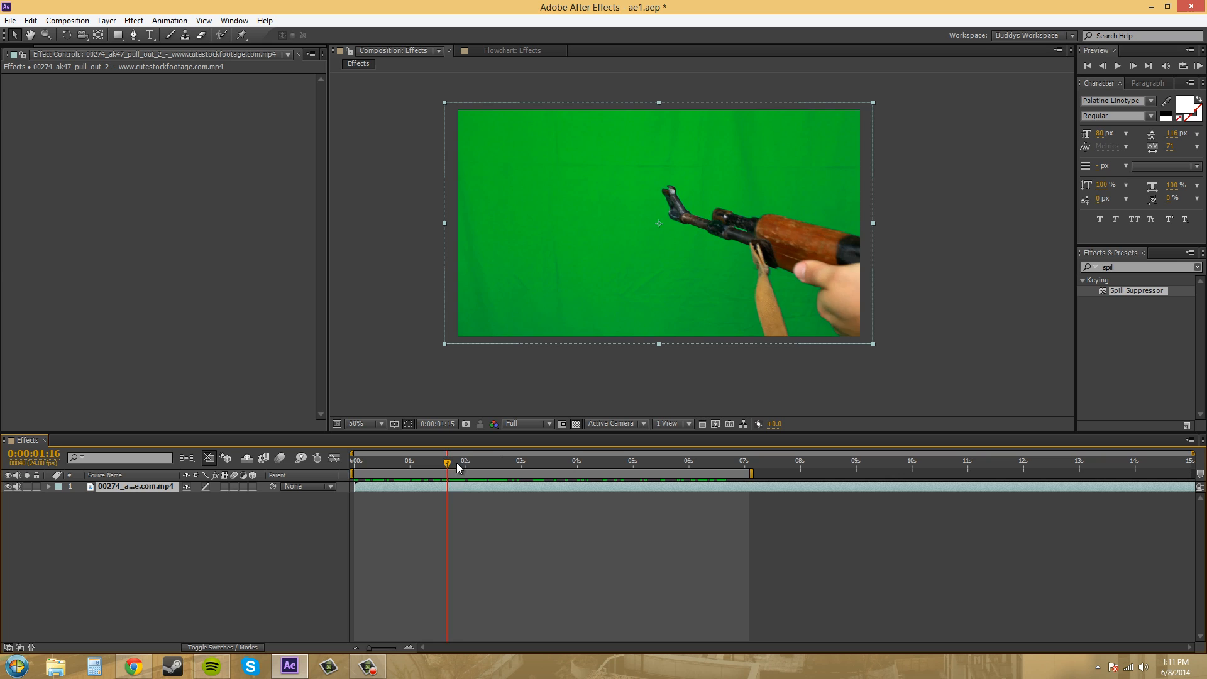
Park near the clip's end at 6:14 and pick the Pen tool to outline the rifle and hand.
left_click(722, 473)
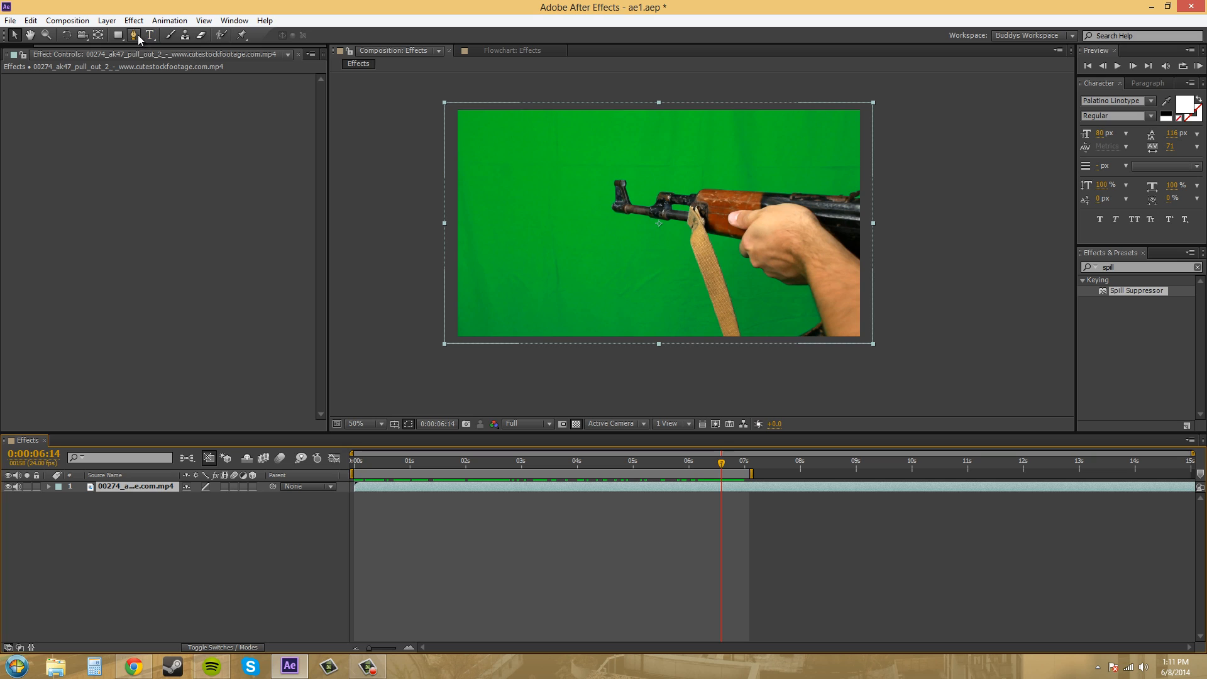
left_click(133, 35)
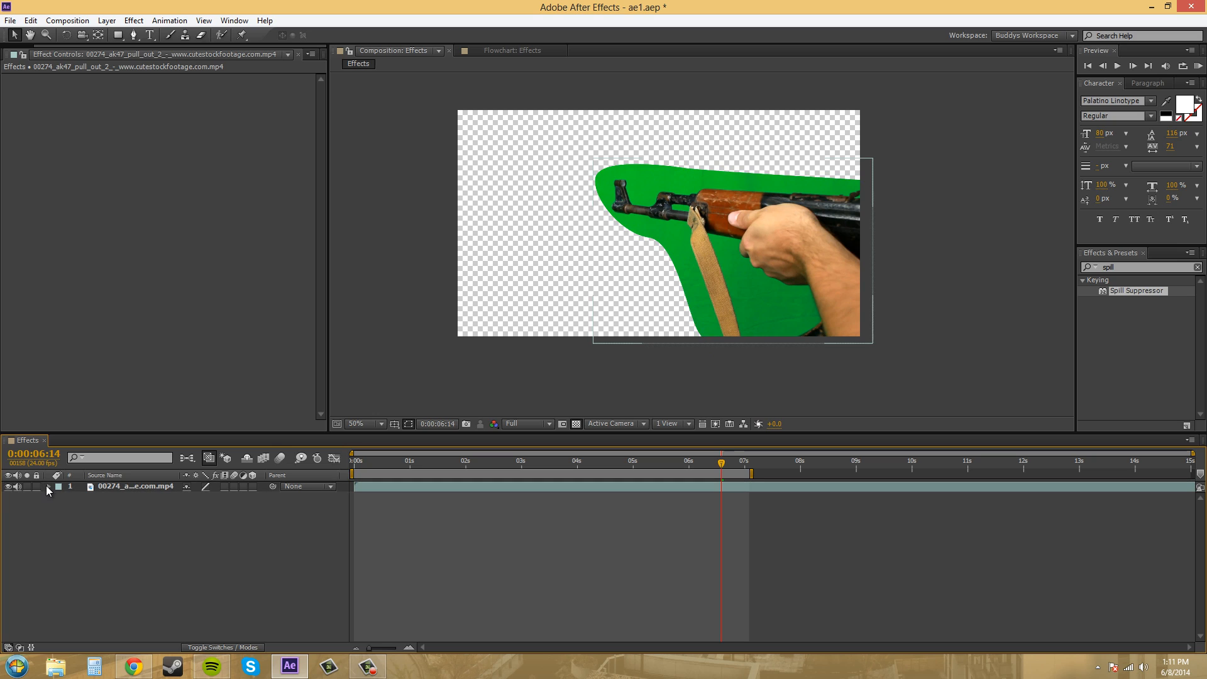
Reveal Mask 1's settings on the clip layer and keyframe its path, checking the last and middle frames.
left_click(49, 485)
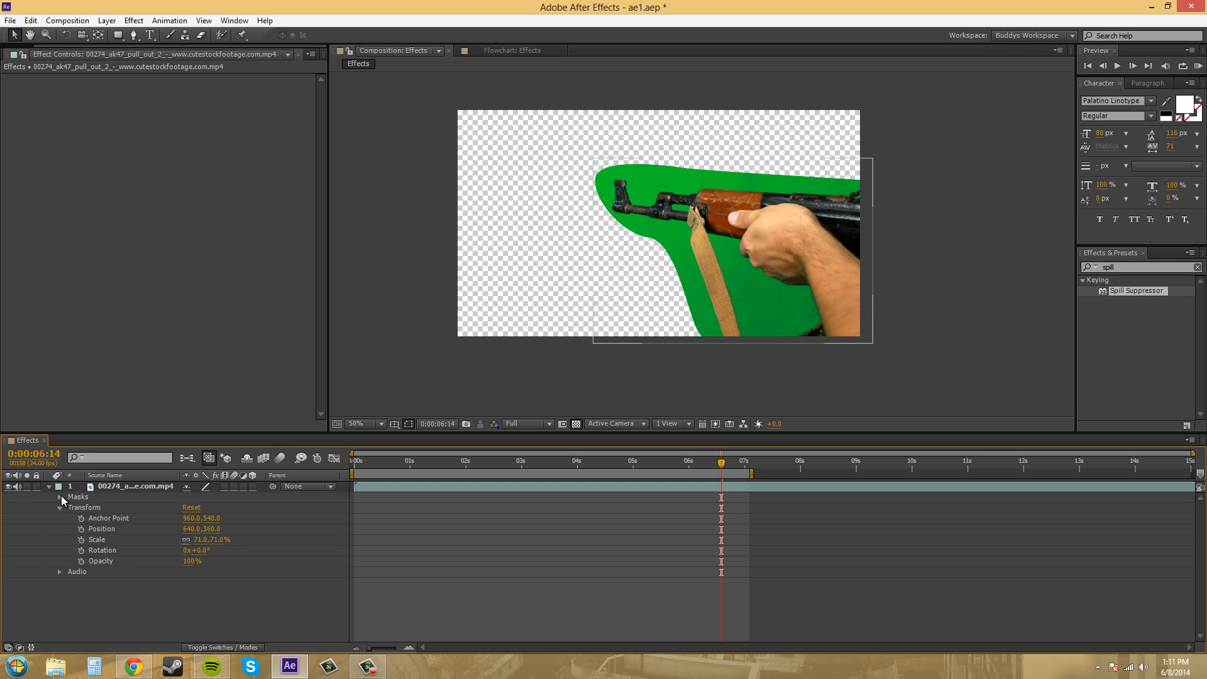
left_click(61, 497)
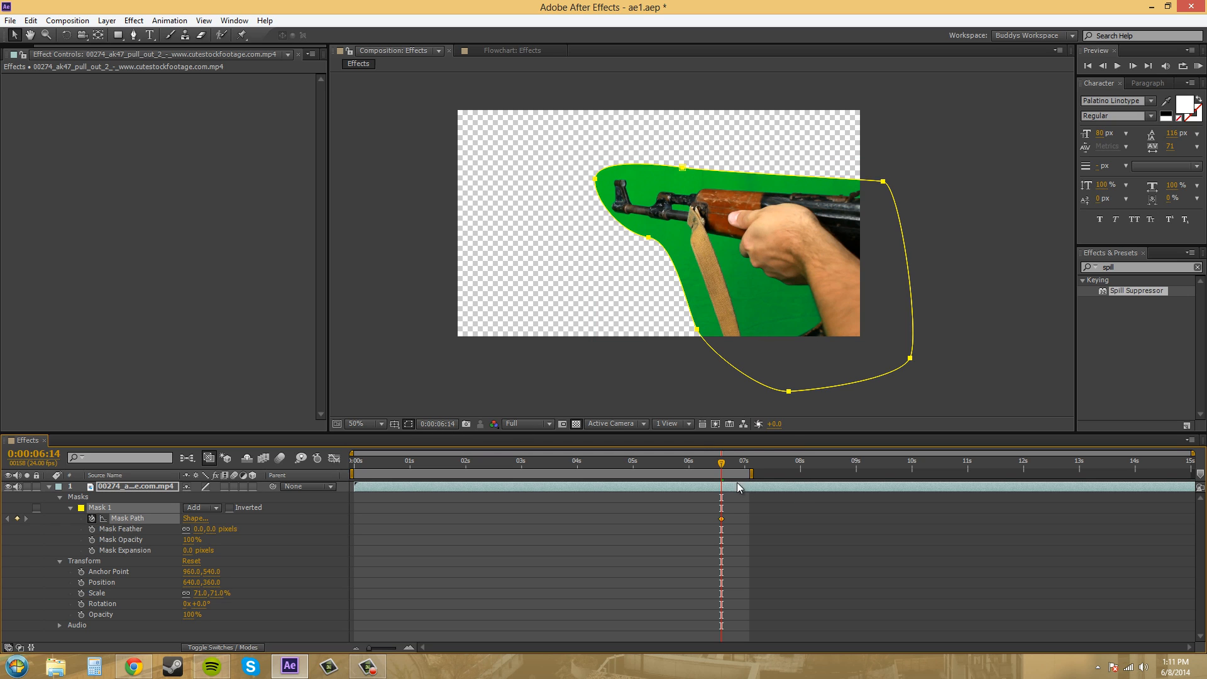
left_click(742, 461)
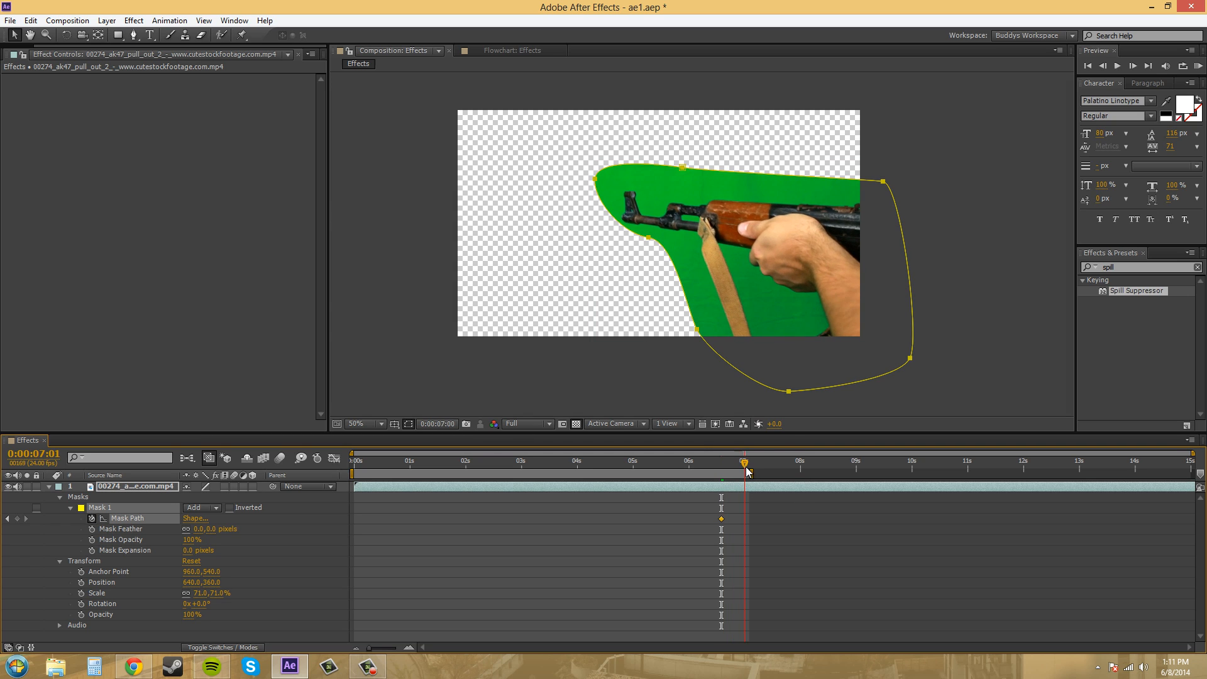
left_click(748, 461)
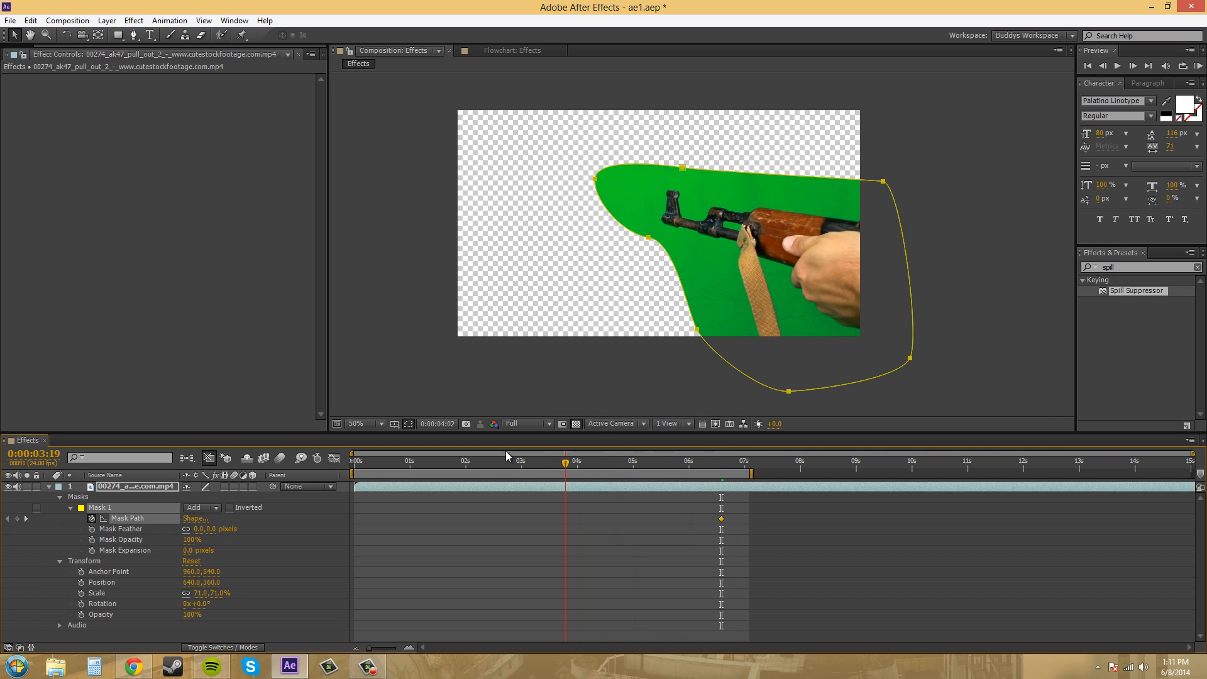
Inspect the barrel edge up close, check the mask around five seconds and return to 6:14.
left_click(515, 460)
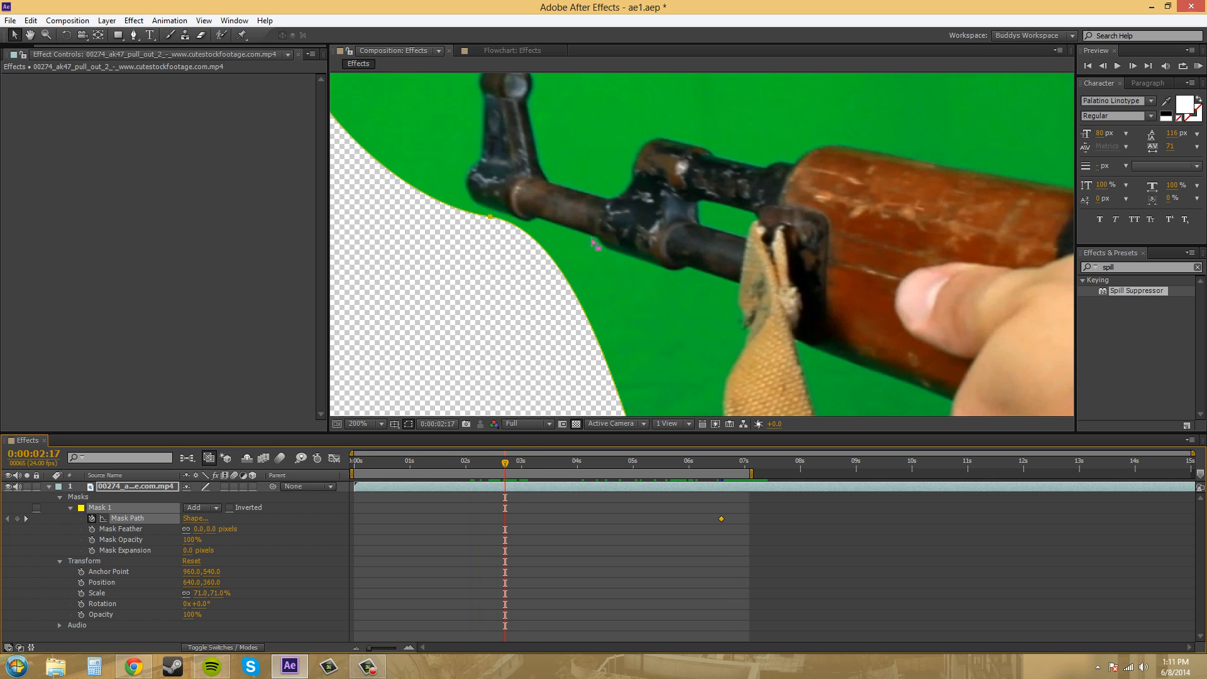
left_click(464, 460)
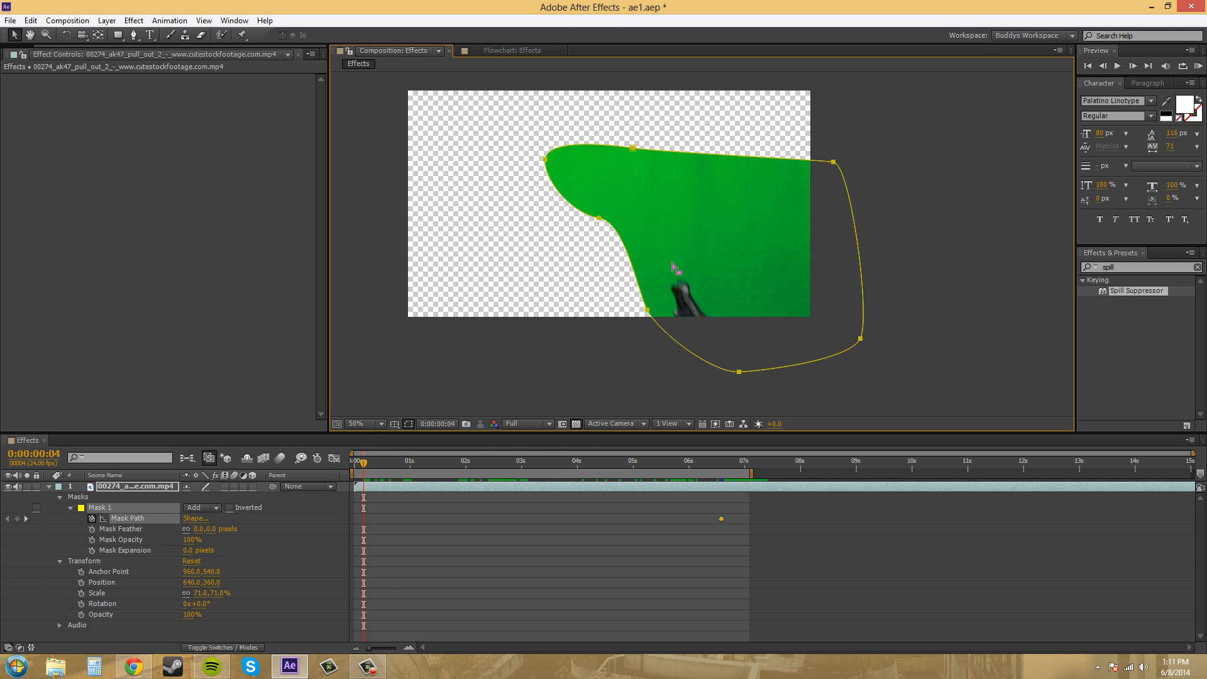
left_click(420, 461)
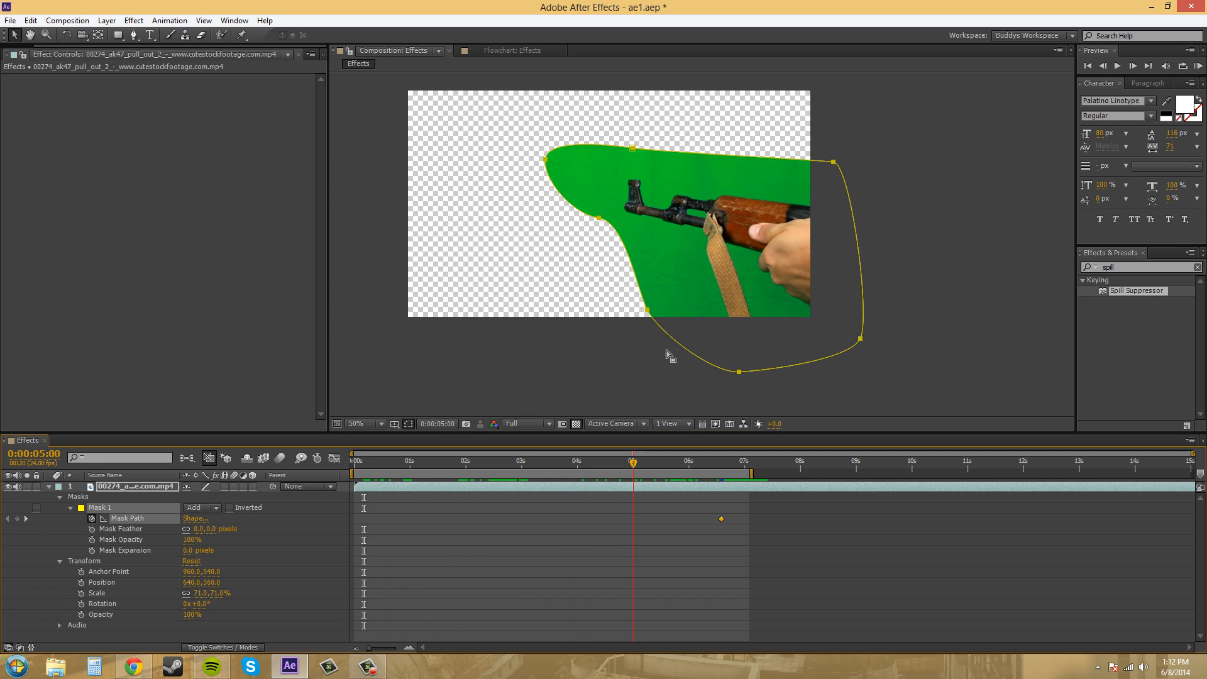
left_click(699, 462)
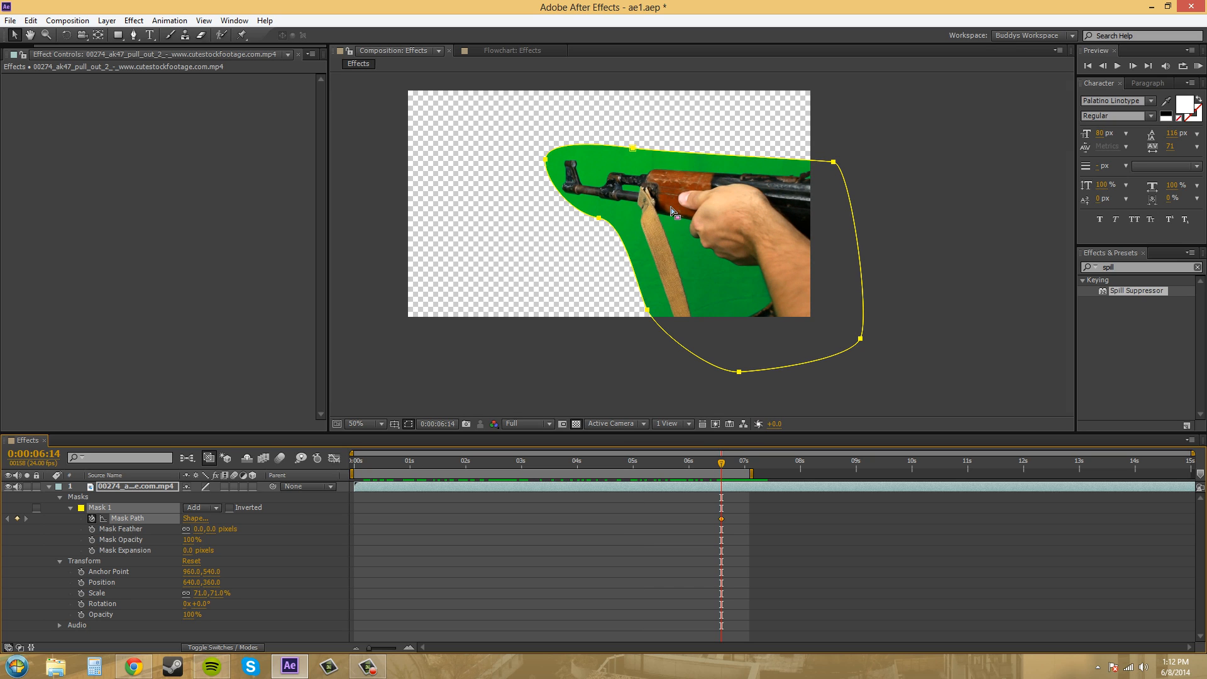
mouse_move(666, 211)
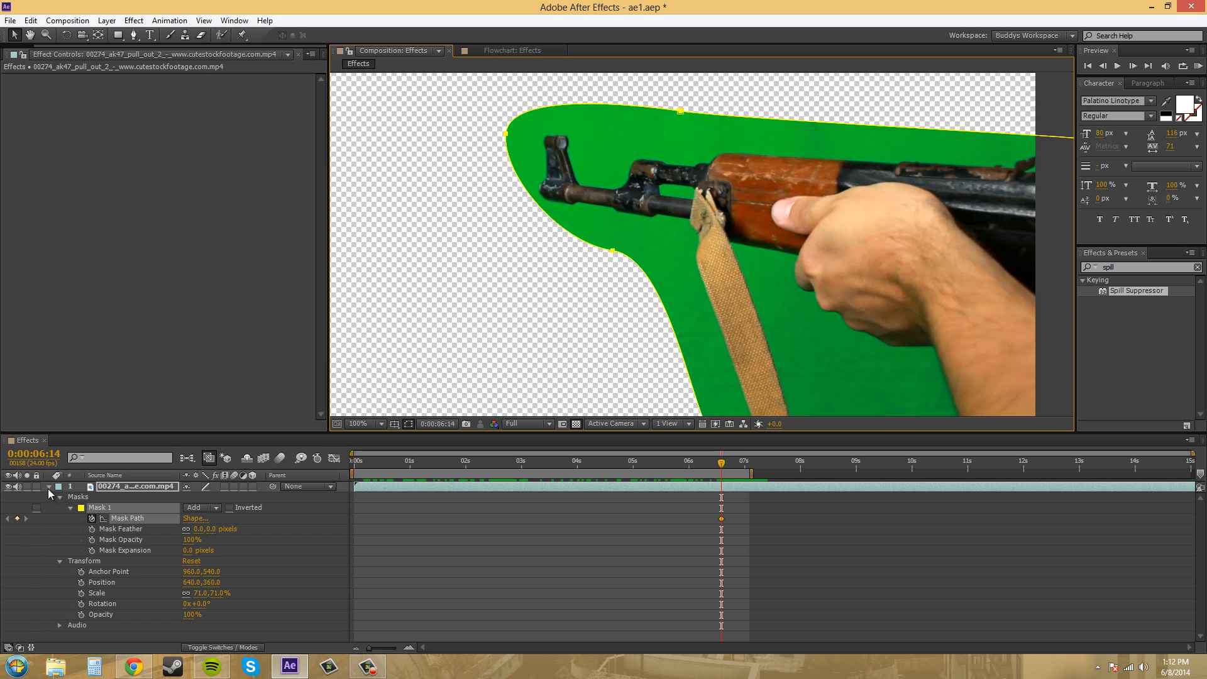
Collapse the layer properties and apply a Color Key effect from the Keying effects to the clip.
left_click(48, 493)
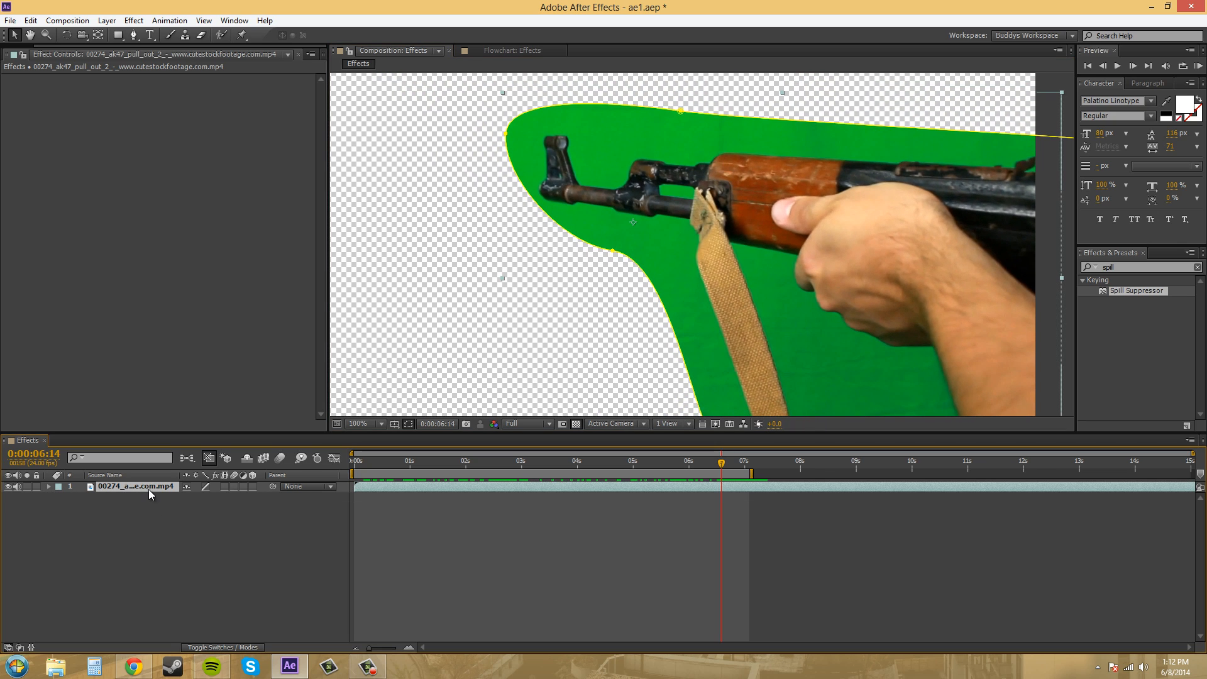
left_click(132, 20)
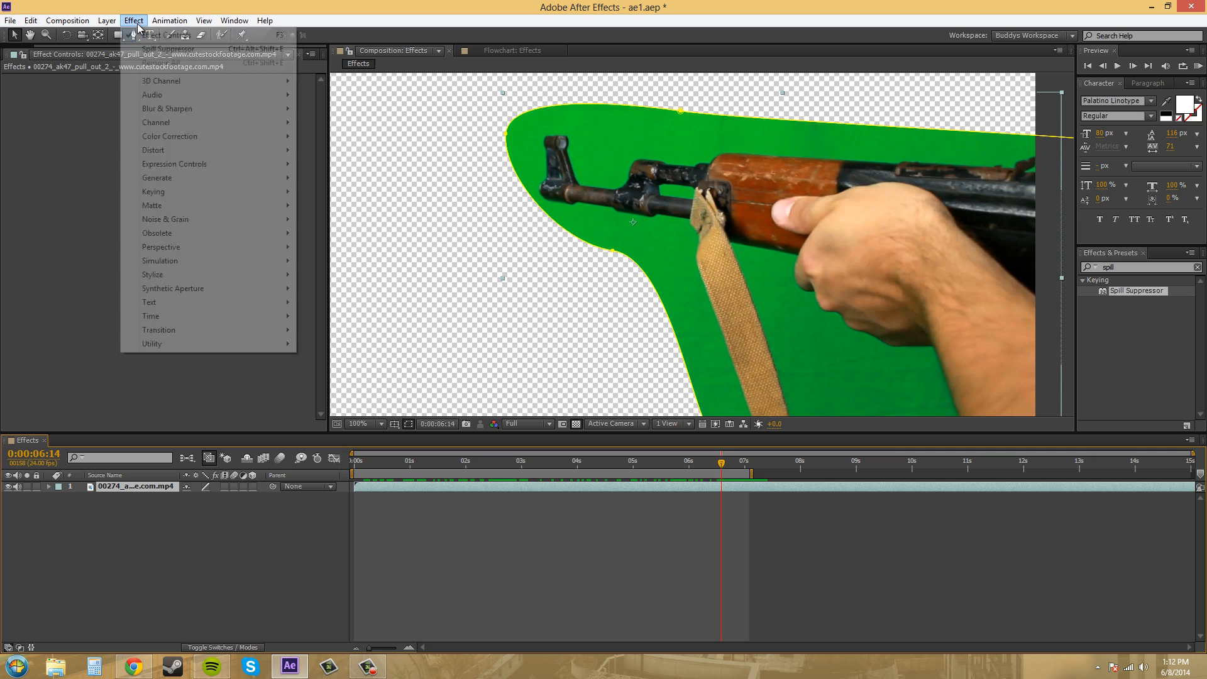
mouse_move(163, 218)
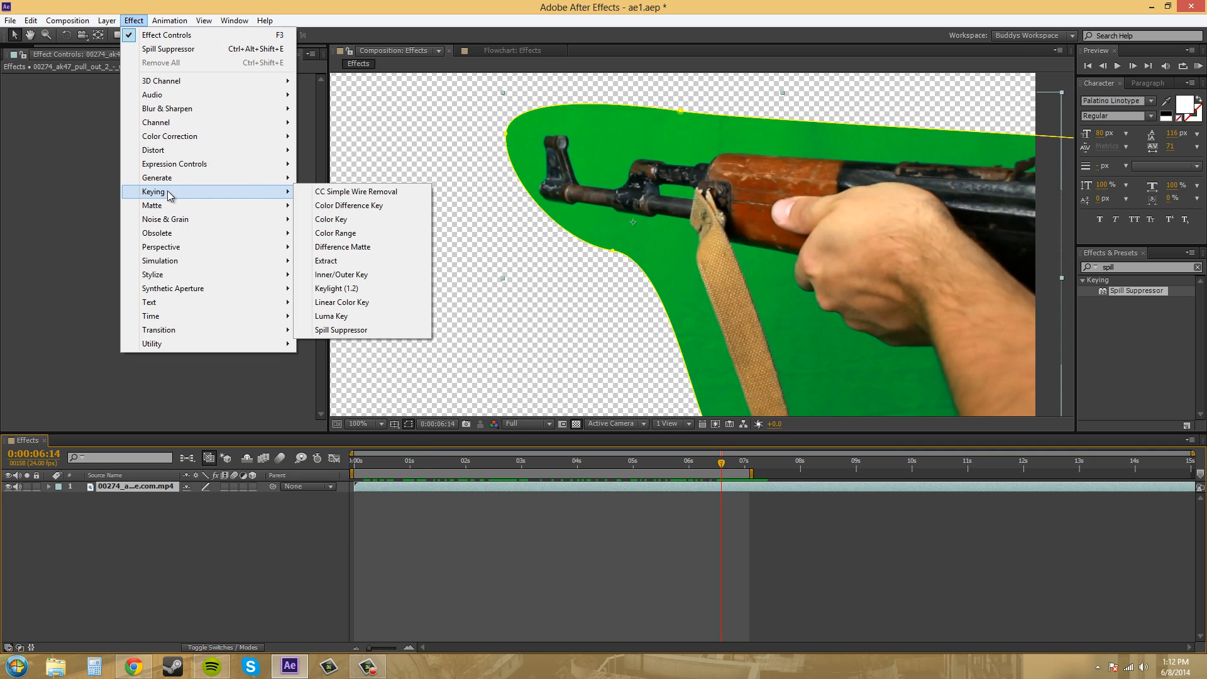
left_click(331, 218)
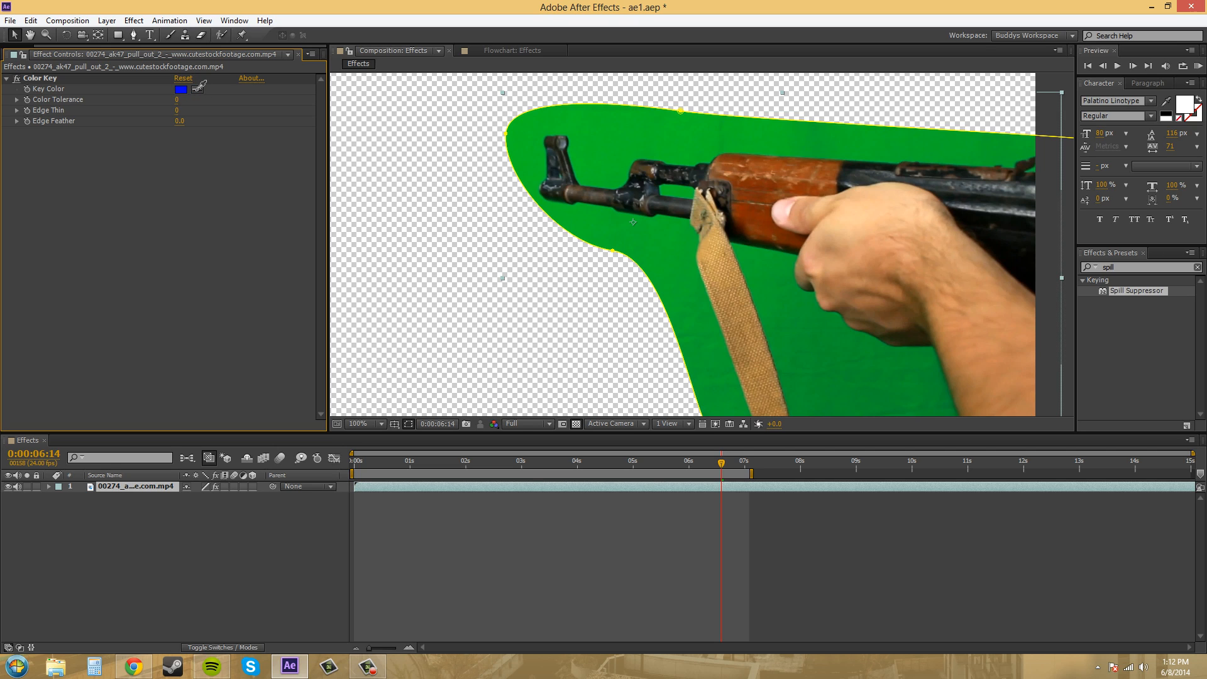
mouse_move(322, 146)
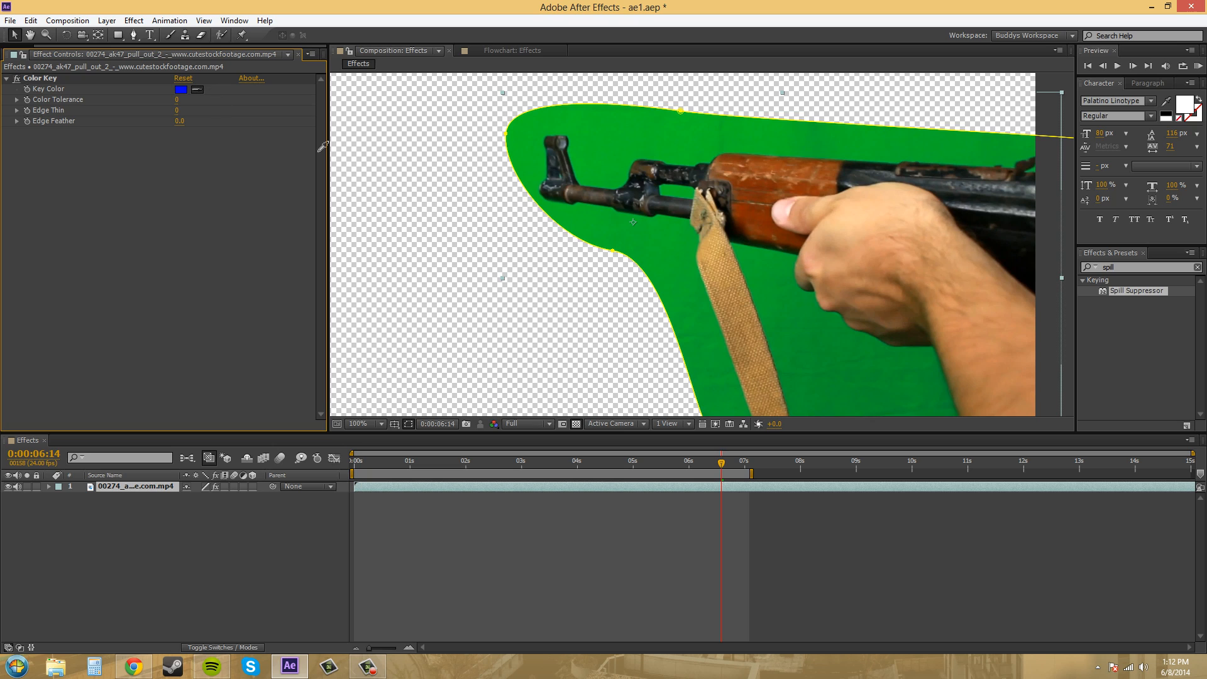
mouse_move(753, 241)
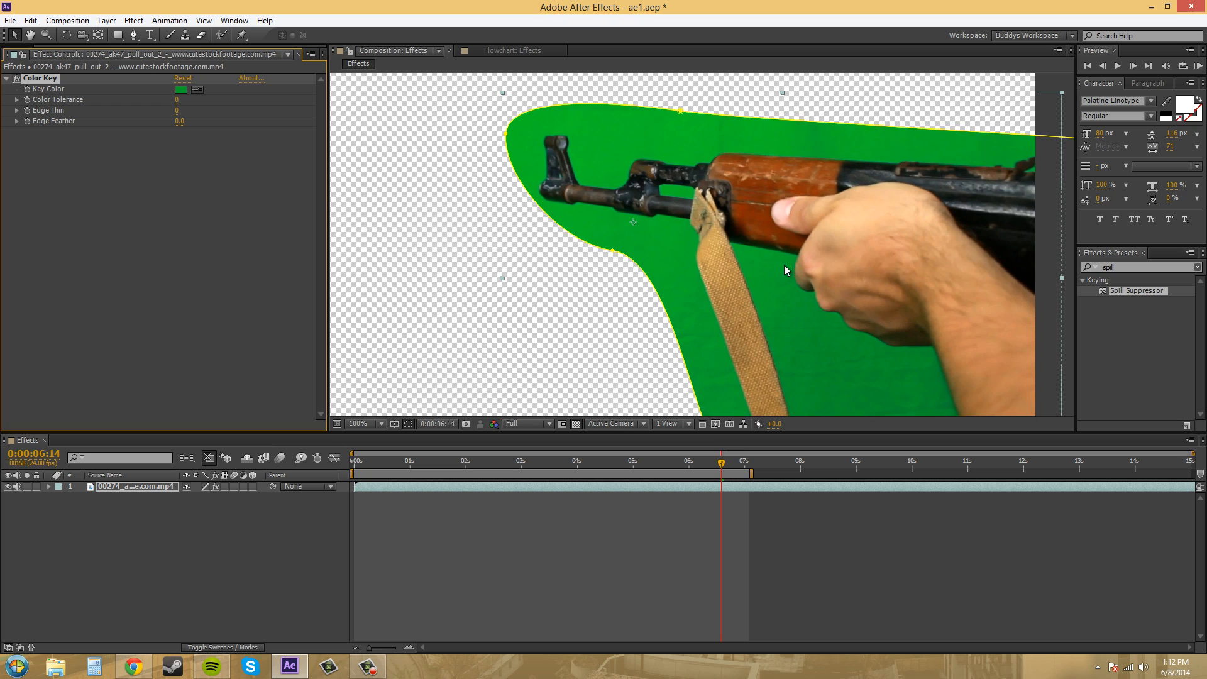
mouse_move(306, 196)
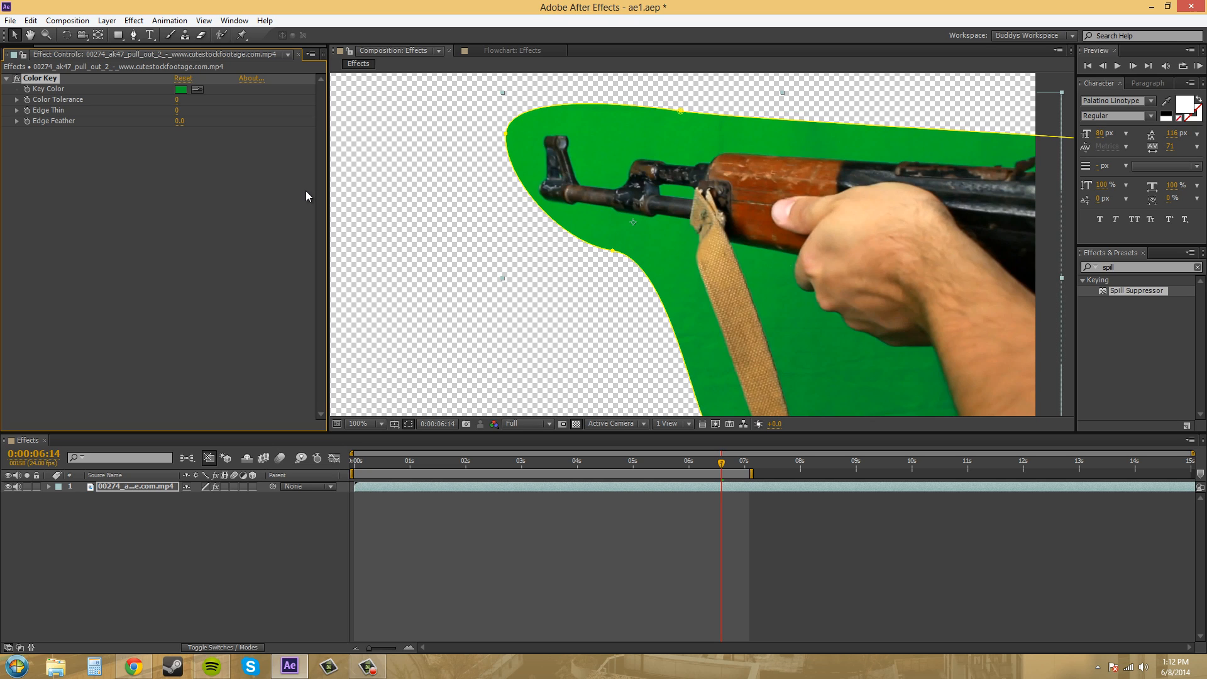
mouse_move(74, 100)
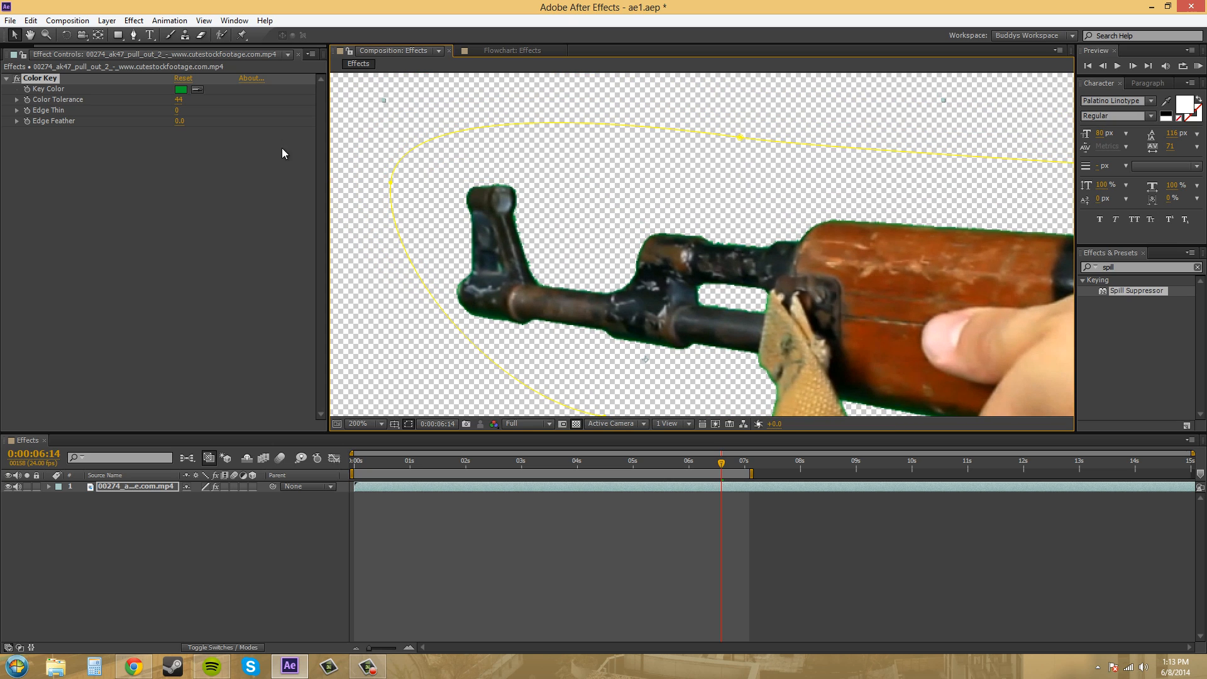
mouse_move(154, 117)
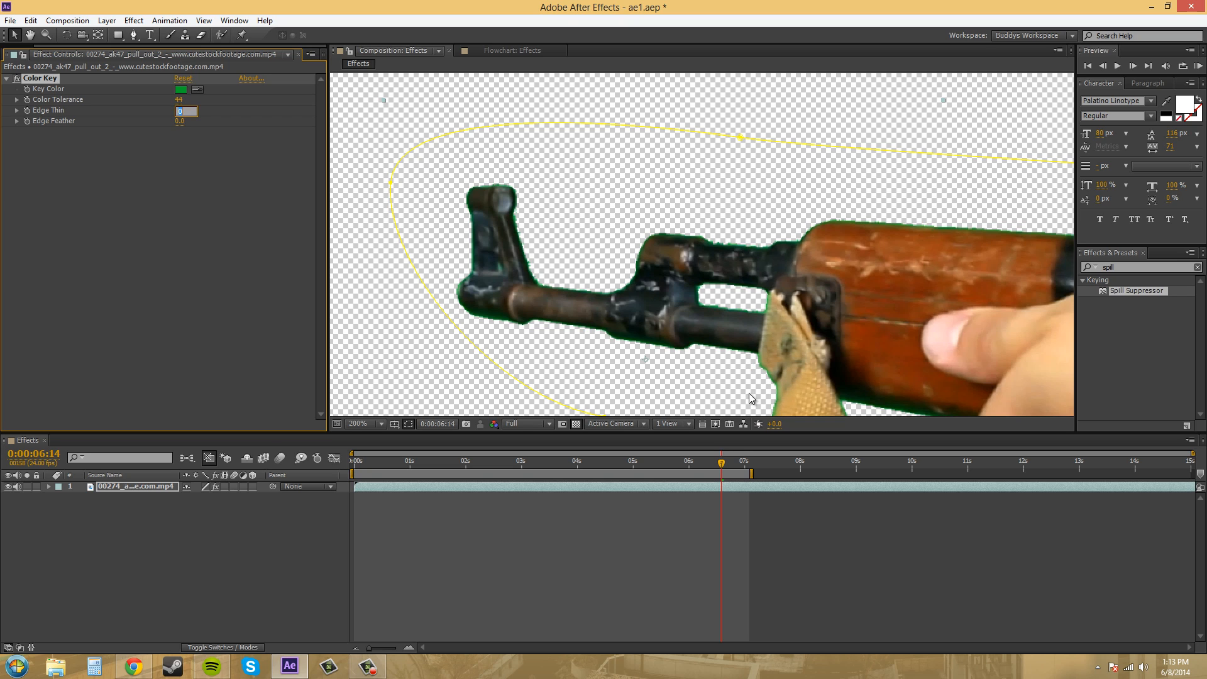
mouse_move(595, 280)
type("2")
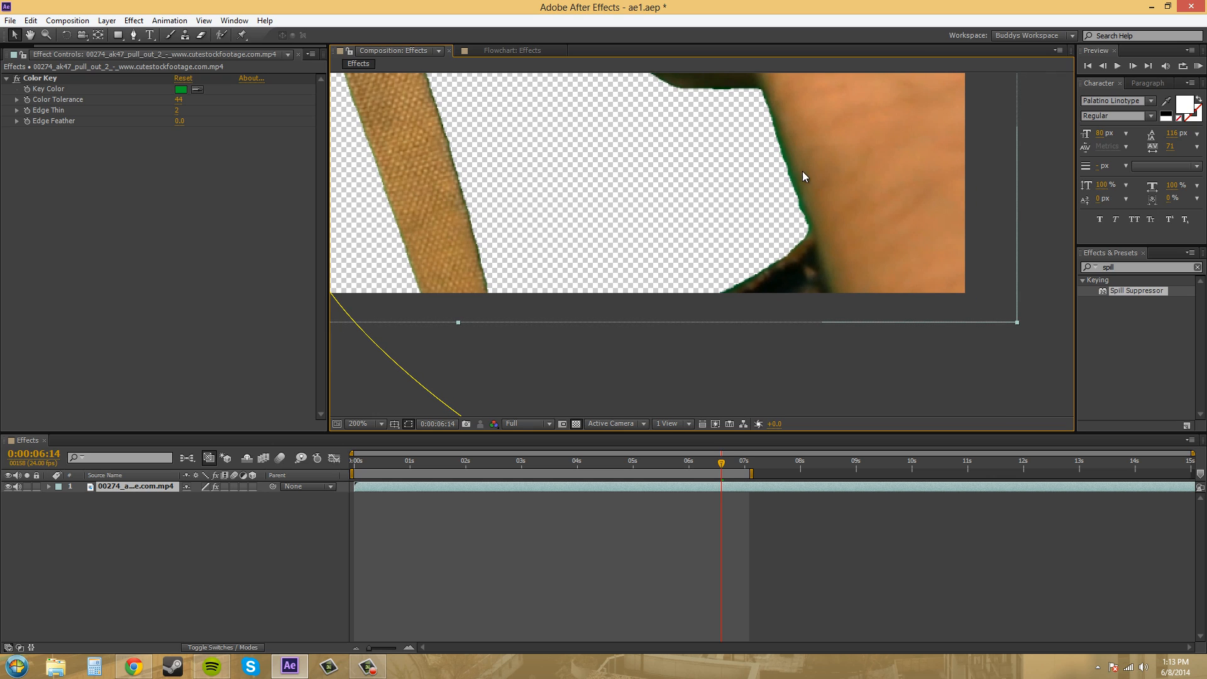
mouse_move(766, 122)
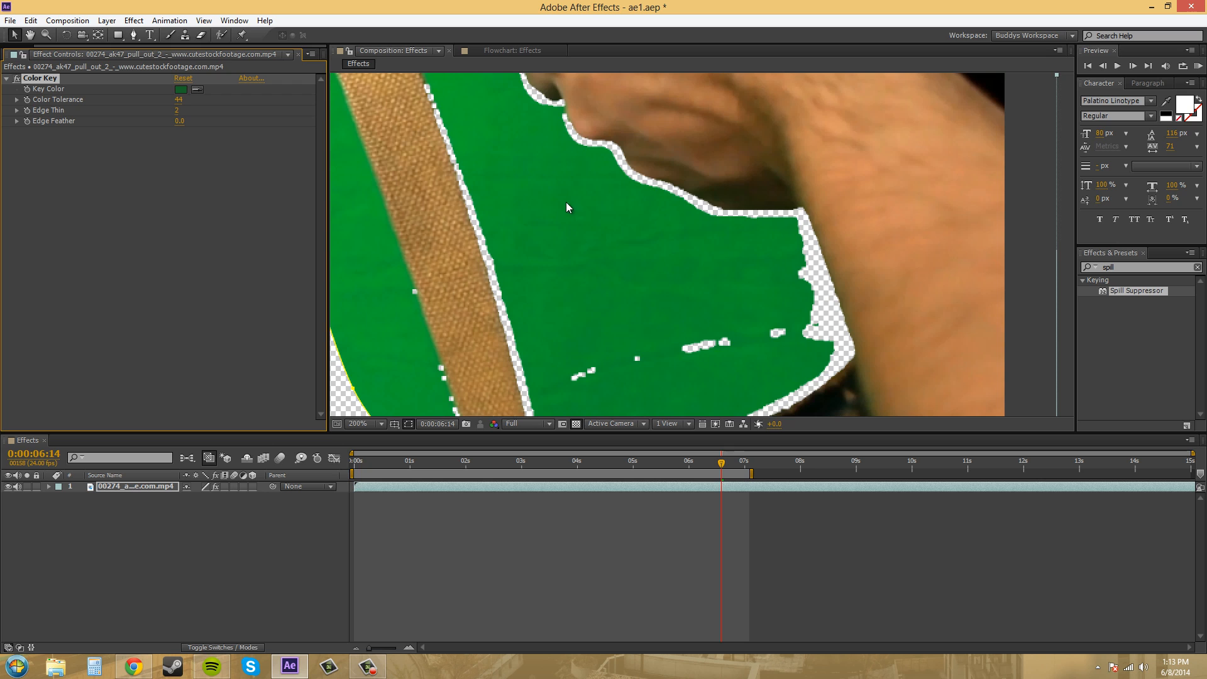
Change the Composition panel magnification to check the keyed edges around hand and strap.
left_click(366, 423)
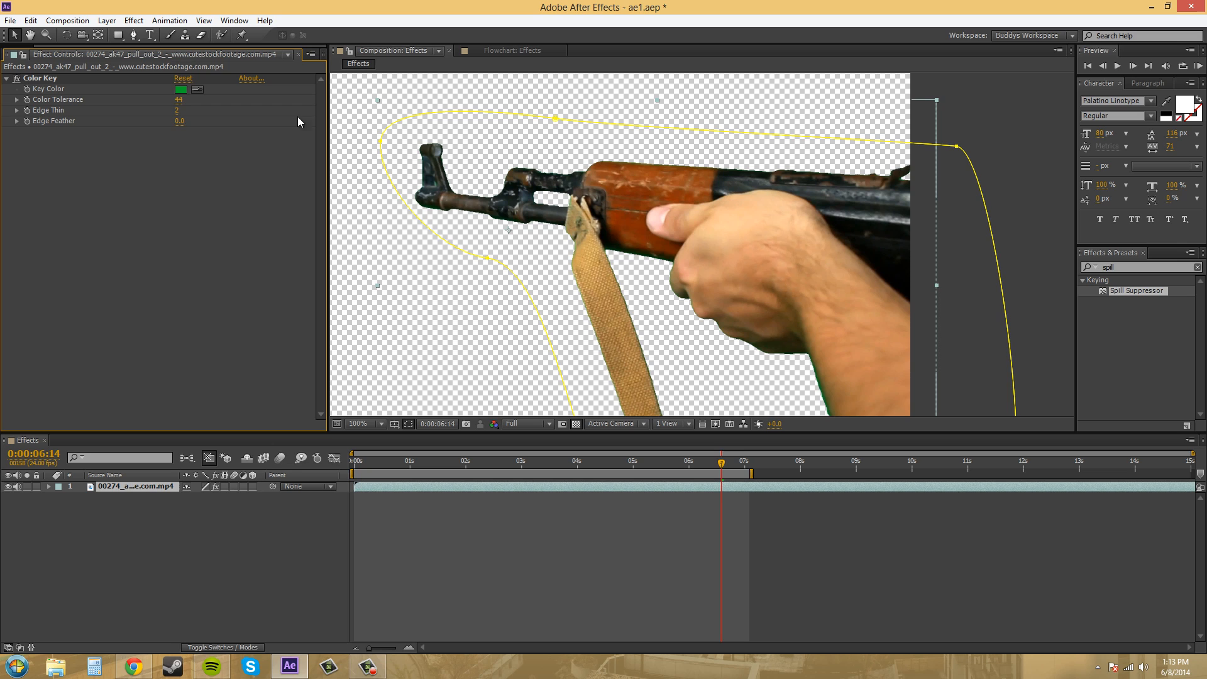
mouse_move(465, 185)
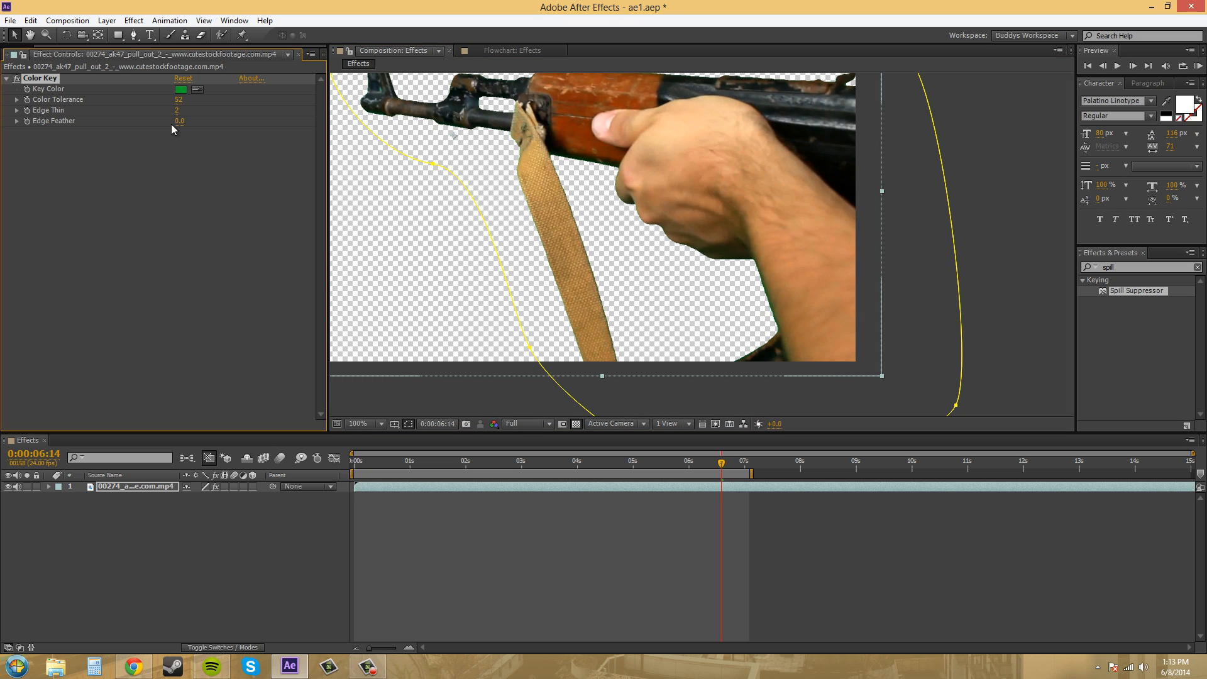
mouse_move(743, 263)
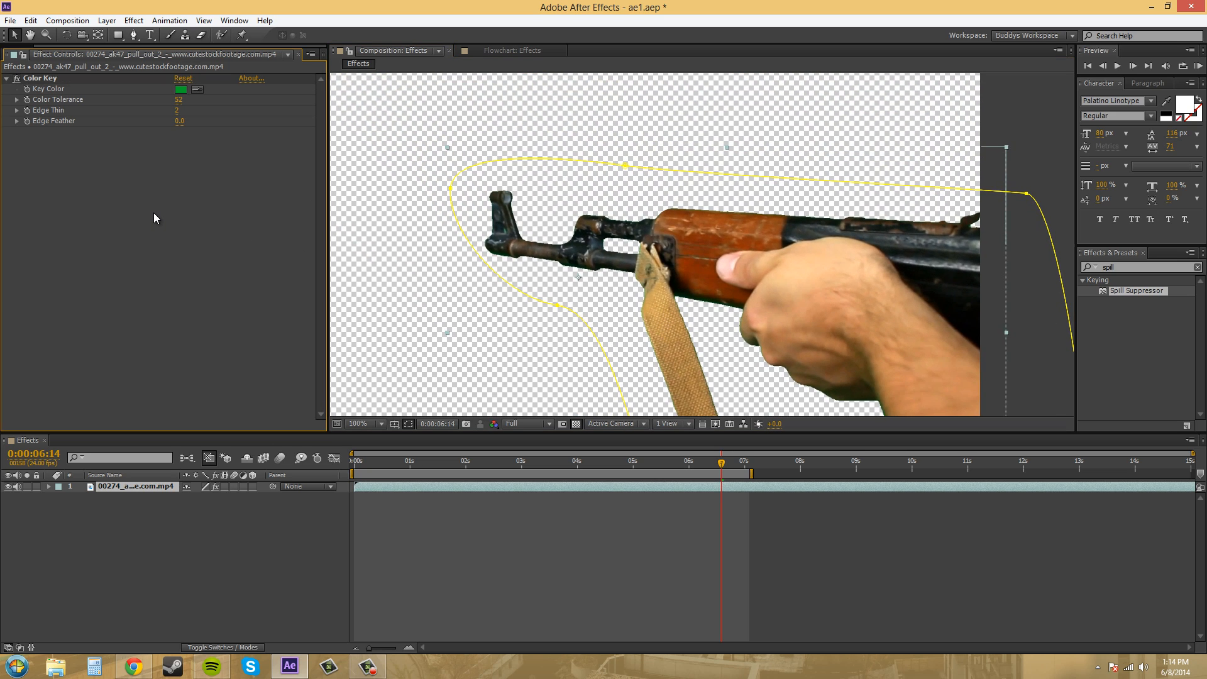
mouse_move(868, 394)
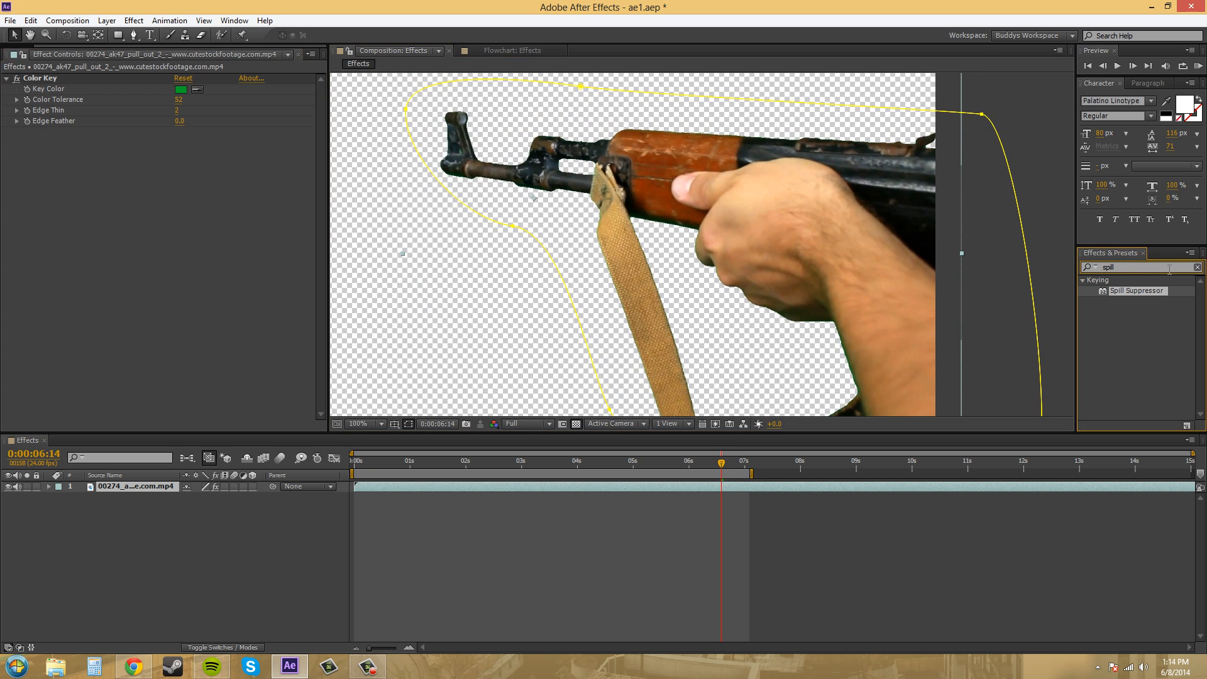
Select the current Effects & Presets search term so it can be replaced with 'spill'.
triple_click(1108, 267)
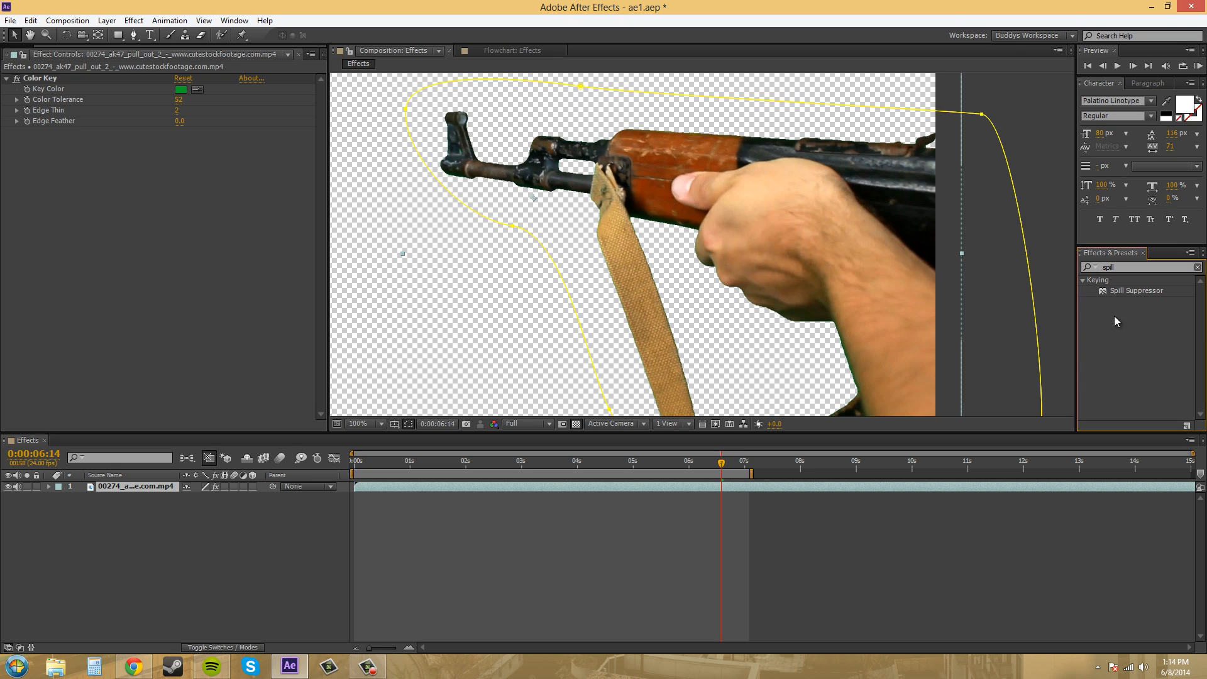
mouse_move(1147, 294)
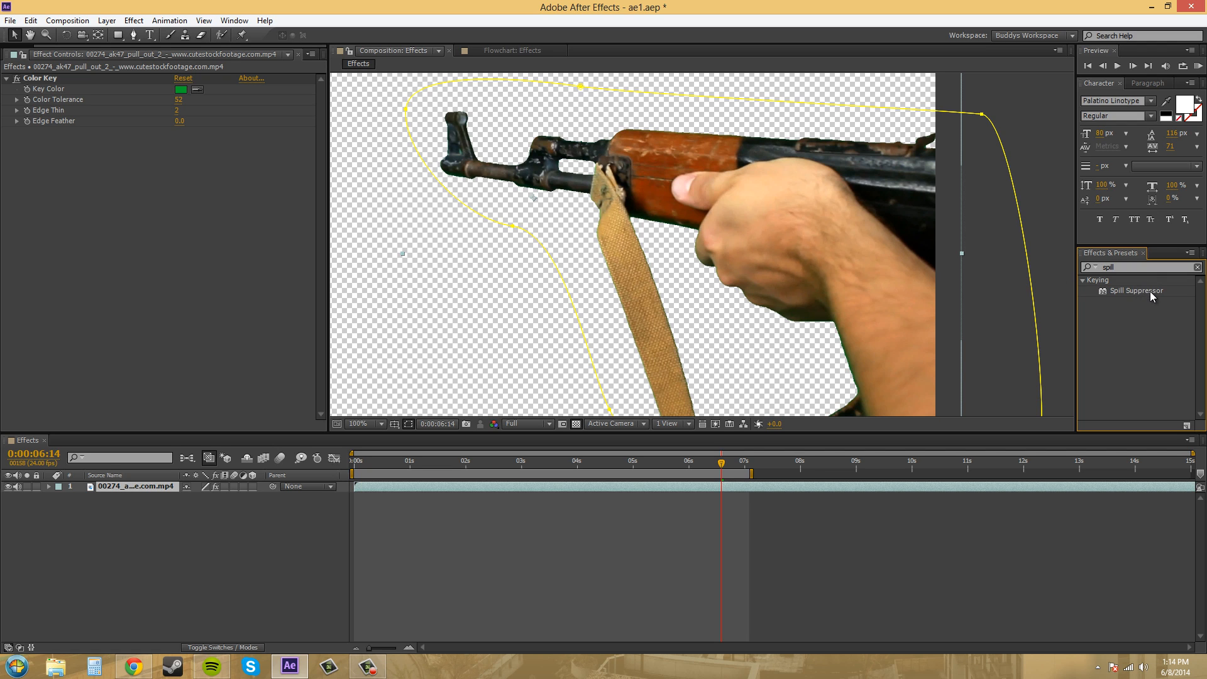
mouse_move(1152, 293)
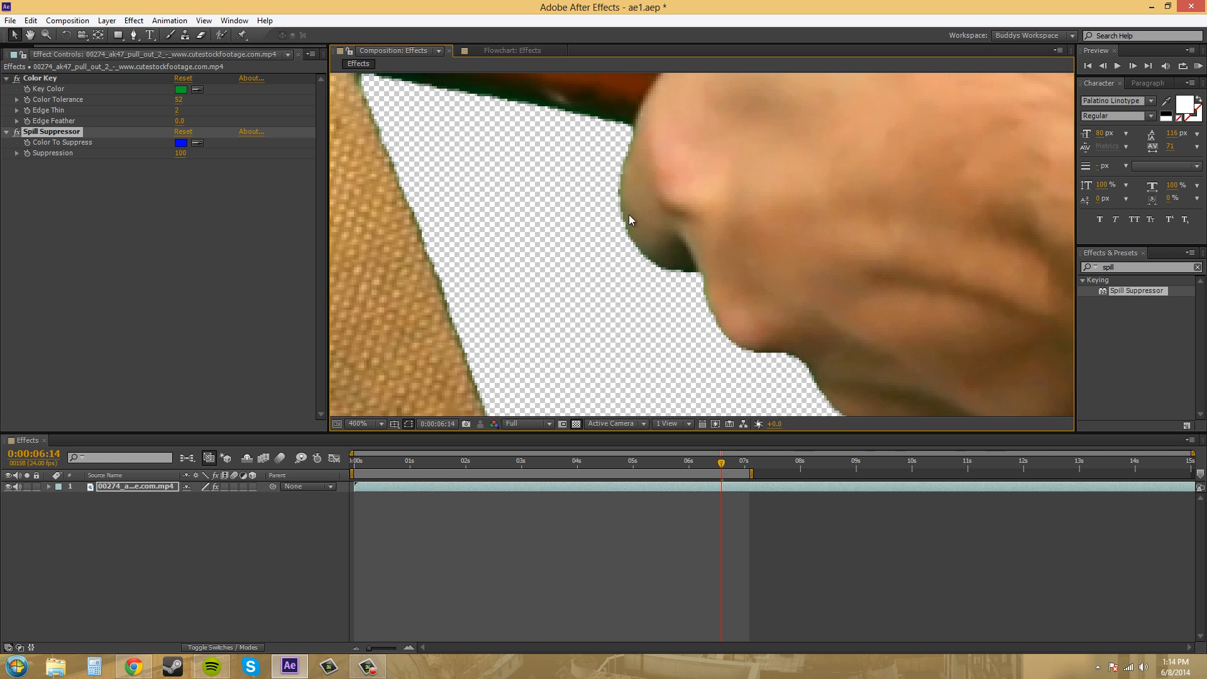
mouse_move(622, 225)
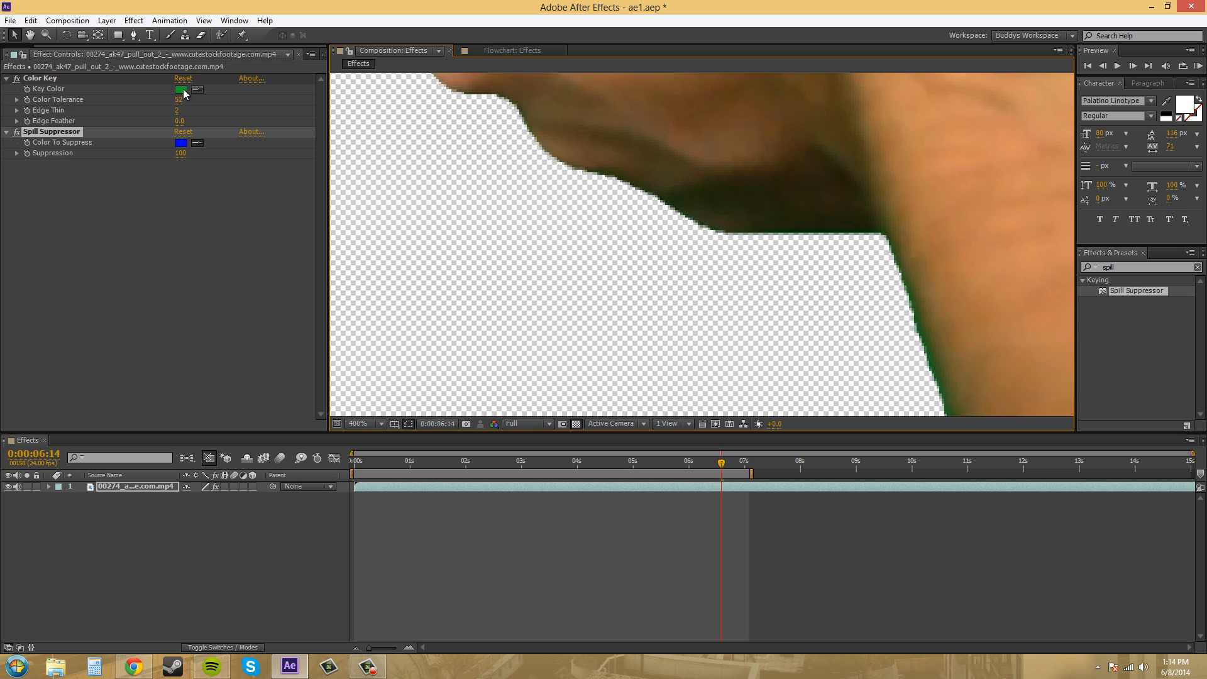
Set Spill Suppressor's colour to the screen green, try suppression 94 and magnify the wooden handguard.
left_click(181, 142)
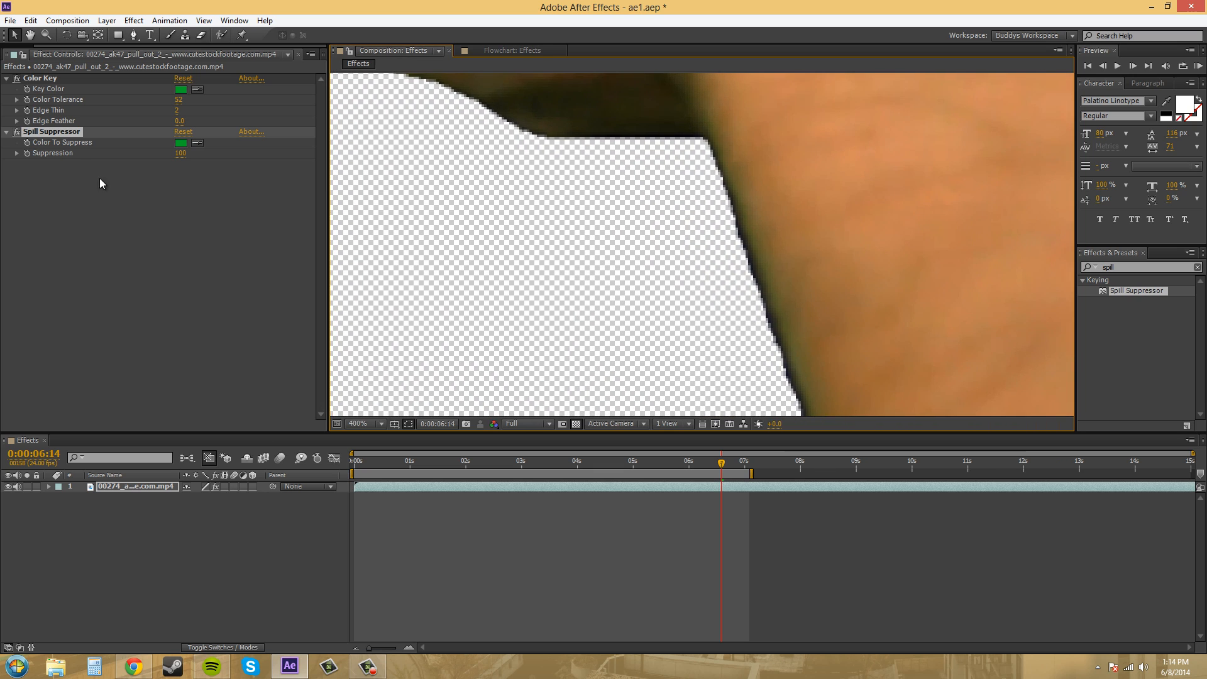
left_click_drag(179, 152, 189, 152)
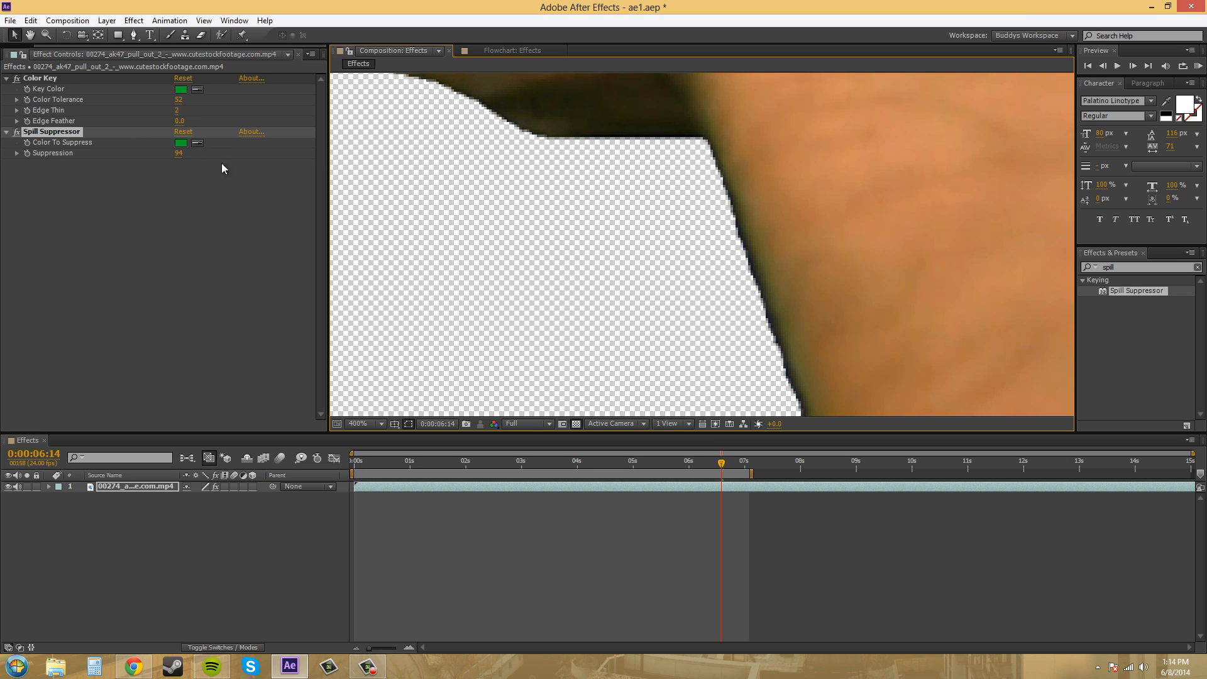
left_click(358, 424)
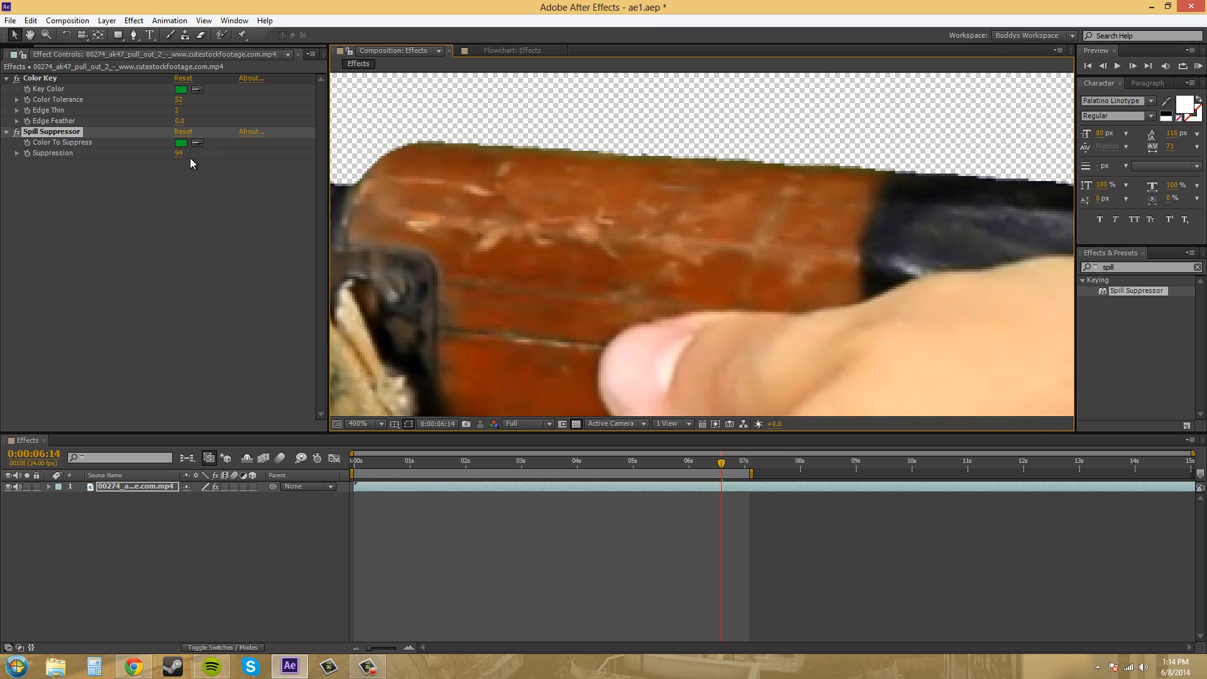
Enter a suppression value of 150 and commit it, removing the green fringe on the edges.
double_click(178, 154)
type("128")
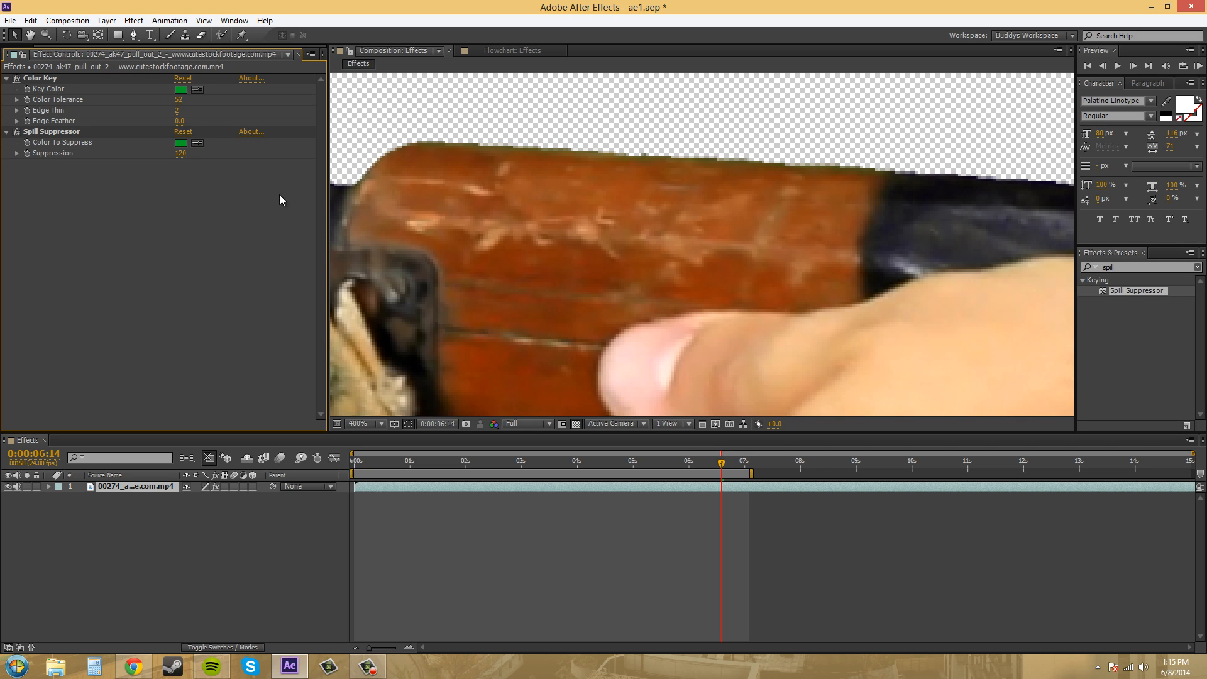
double_click(180, 152)
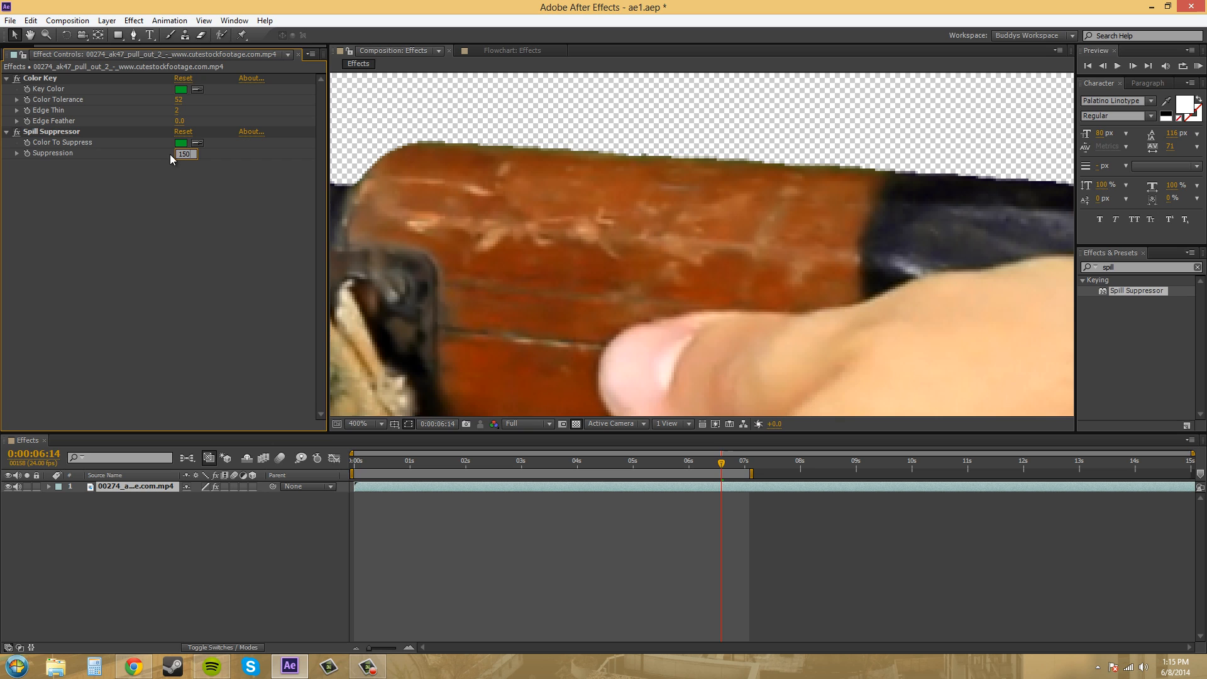
left_click(362, 424)
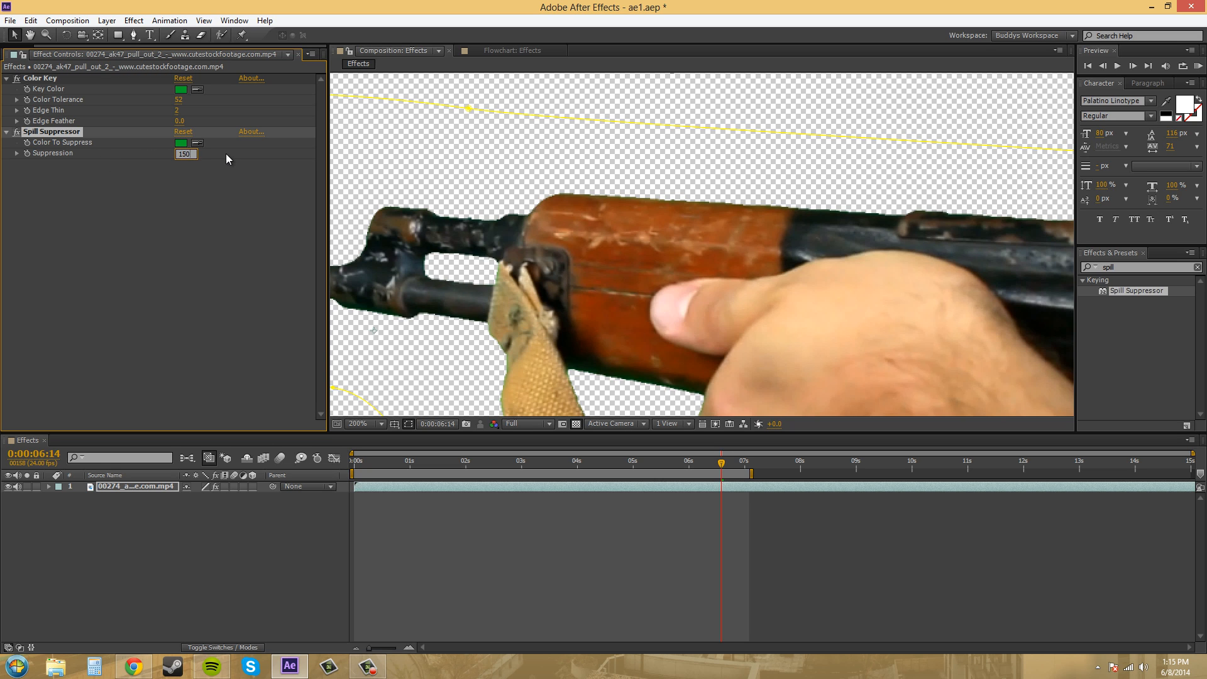
left_click(362, 424)
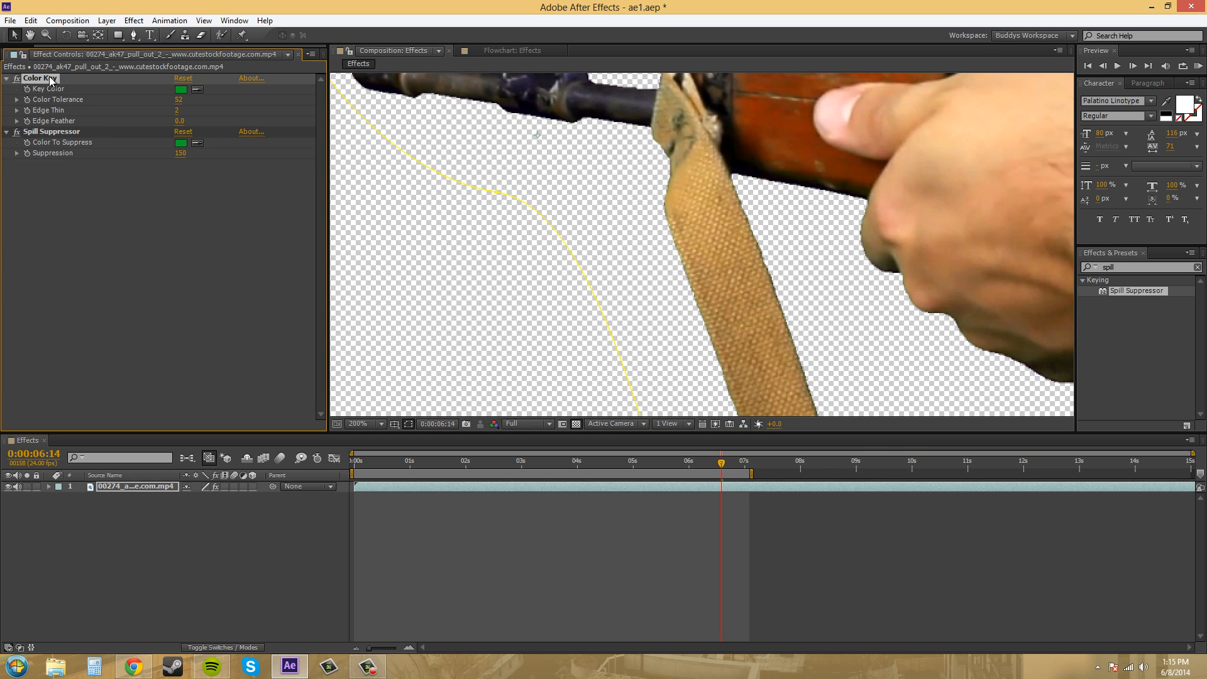
mouse_move(54, 125)
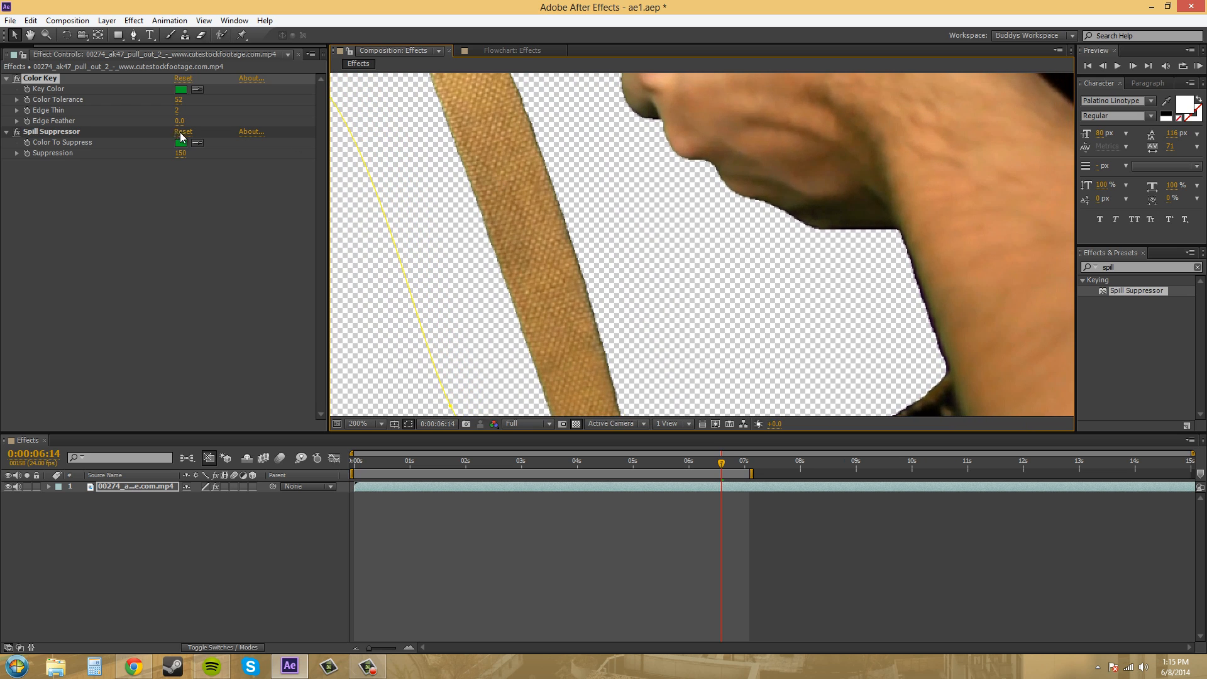
Set Color Key's Edge Feather to 0.5 while inspecting the front sight edge at higher magnification.
left_click(179, 121)
type("4")
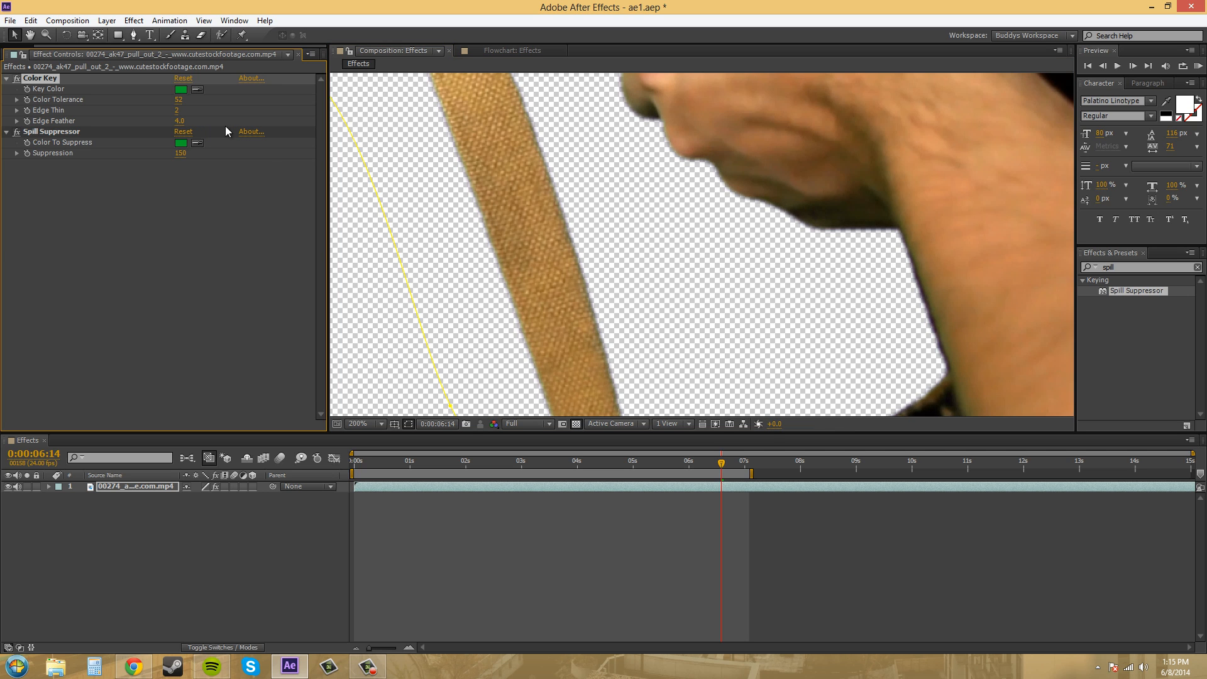
left_click(360, 423)
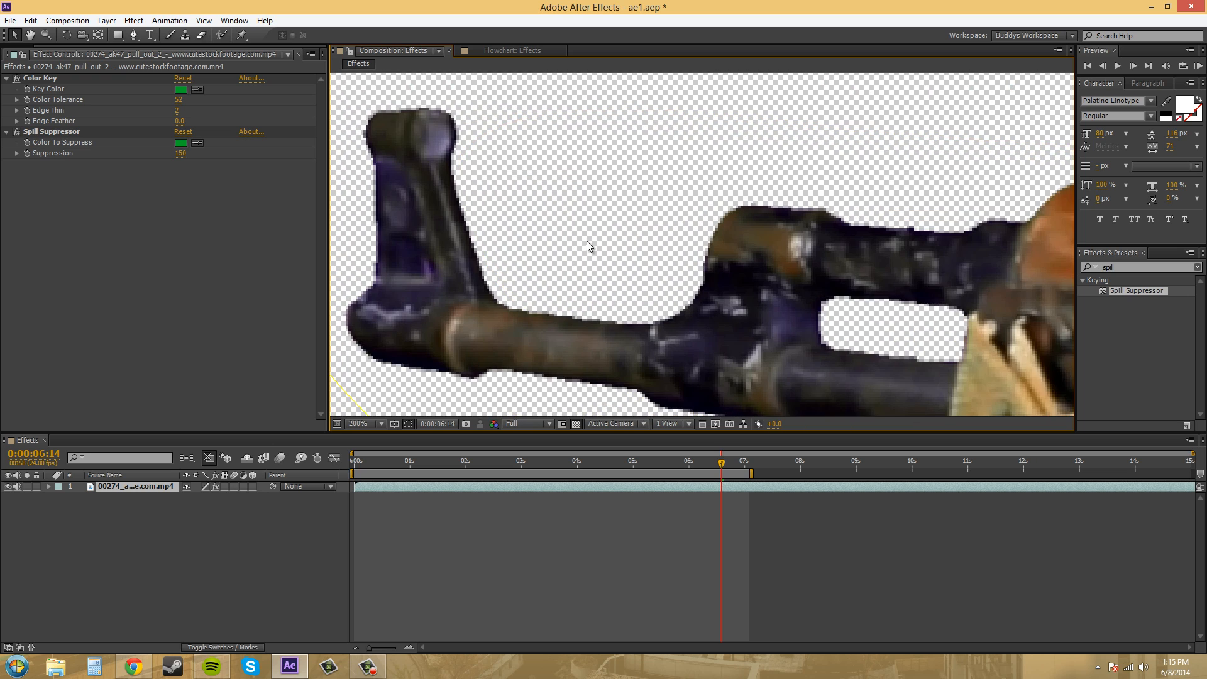
left_click(357, 424)
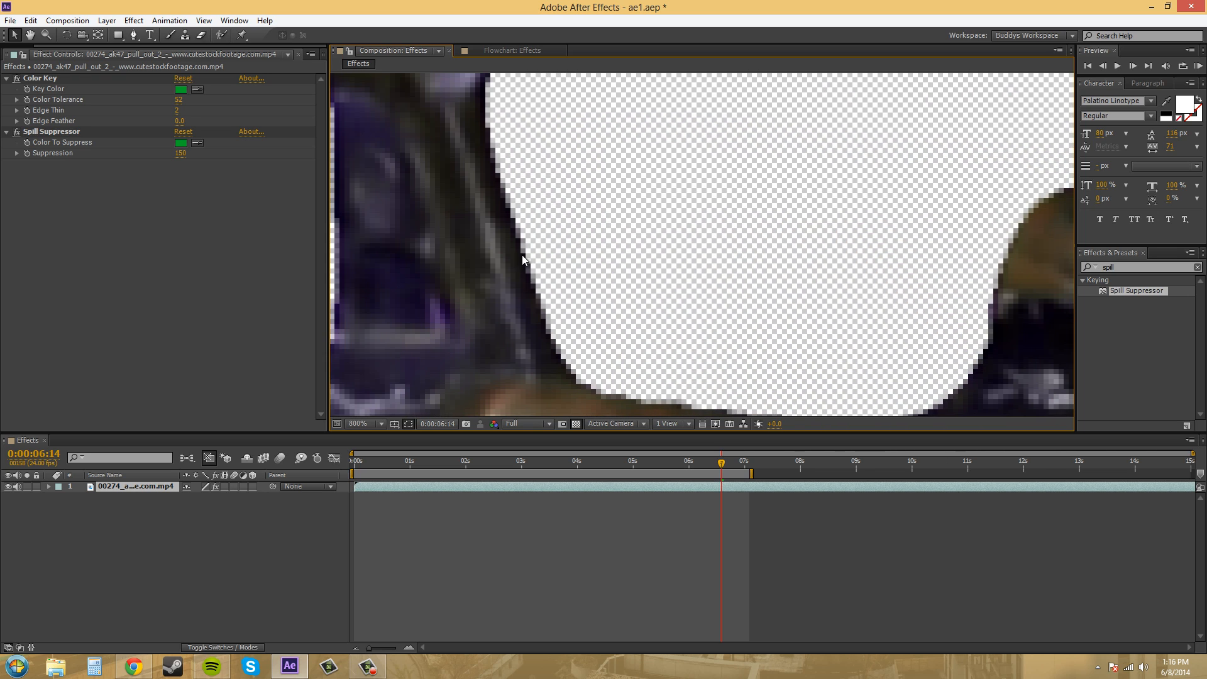
mouse_move(559, 358)
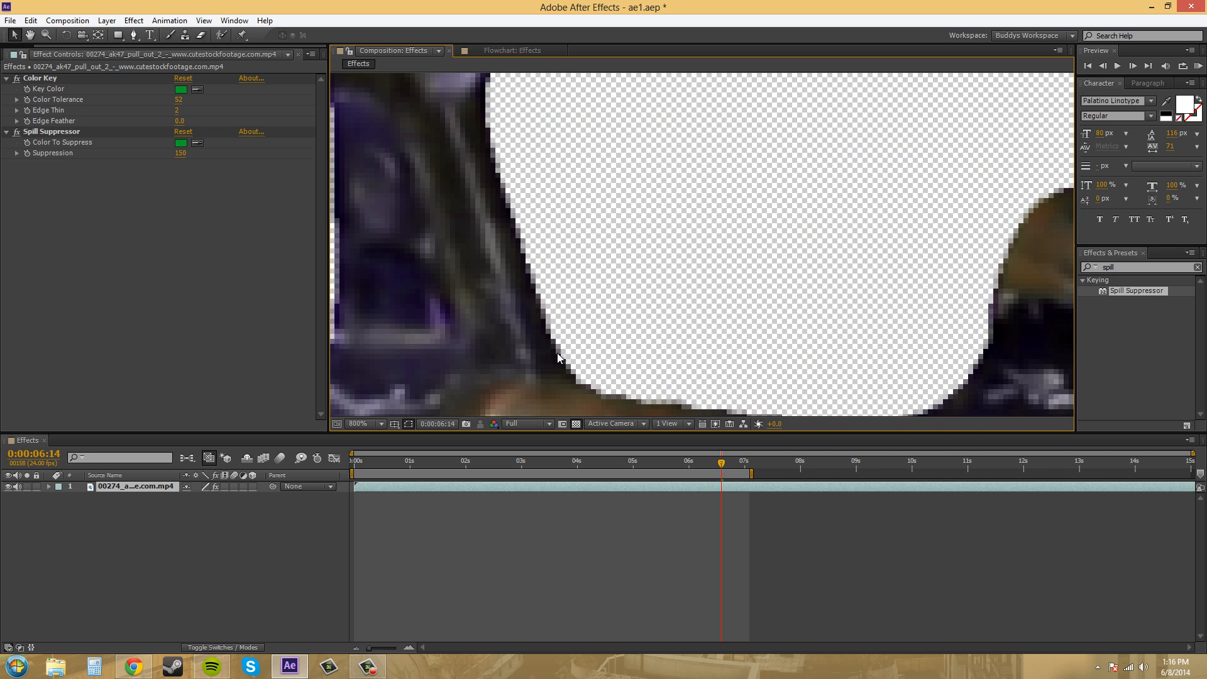
mouse_move(493, 180)
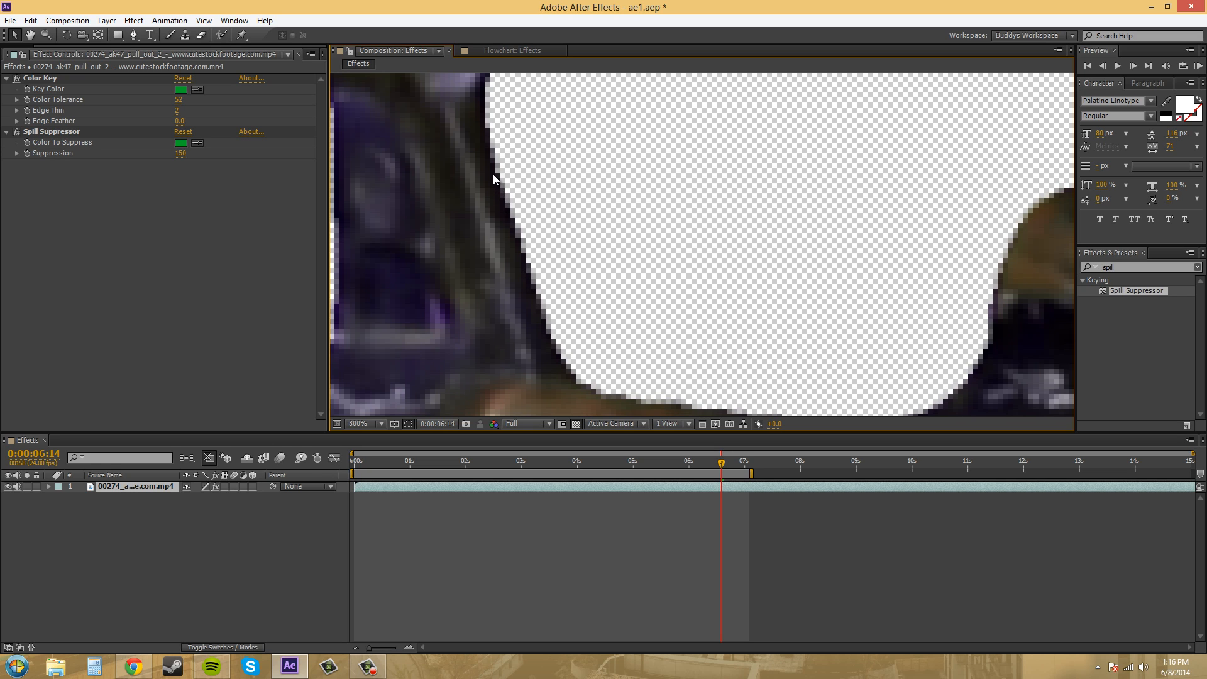
mouse_move(495, 153)
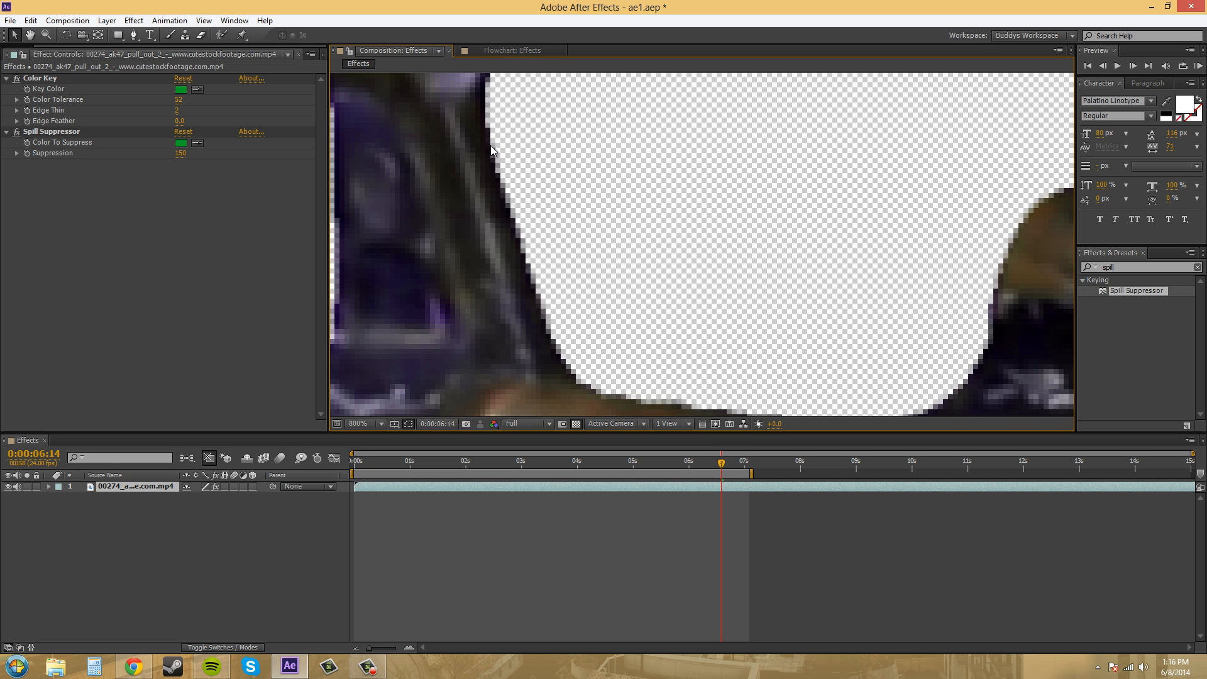
mouse_move(433, 144)
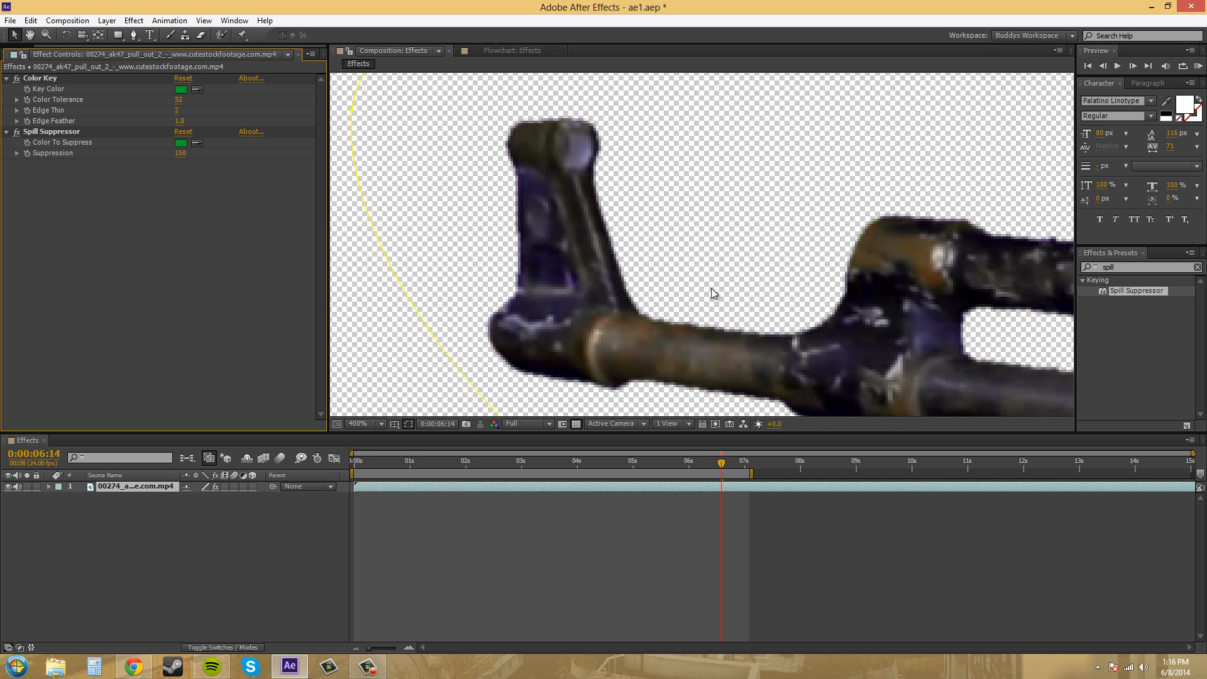
left_click(362, 424)
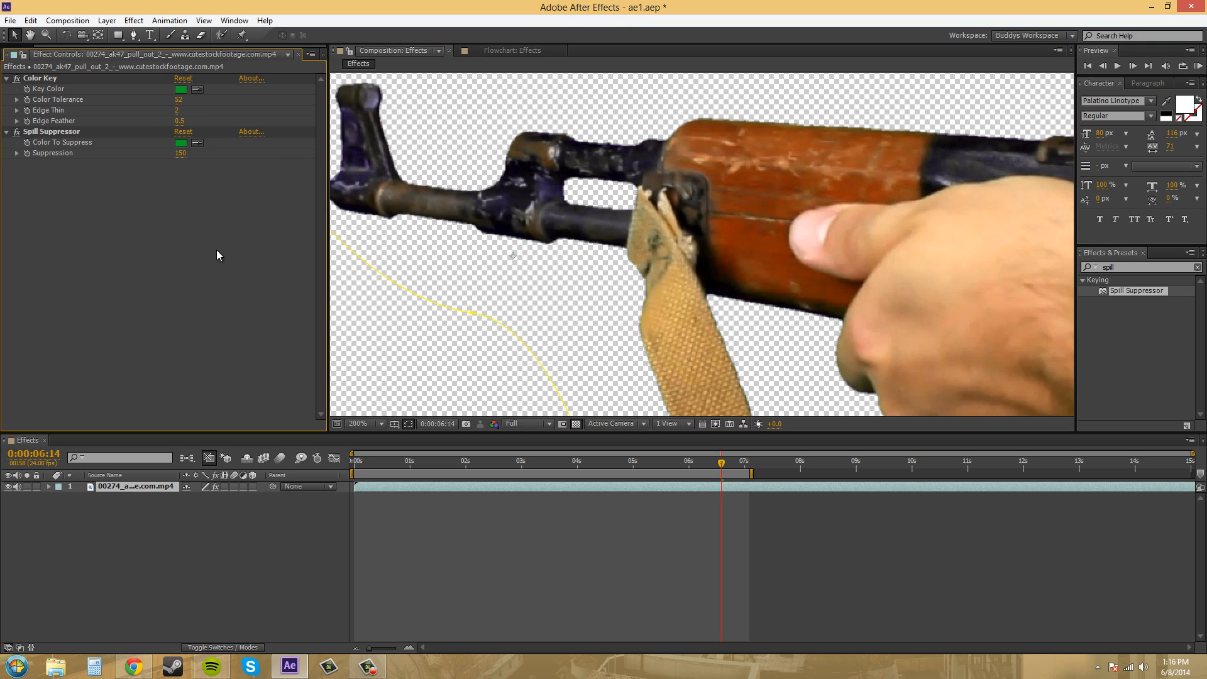
mouse_move(469, 163)
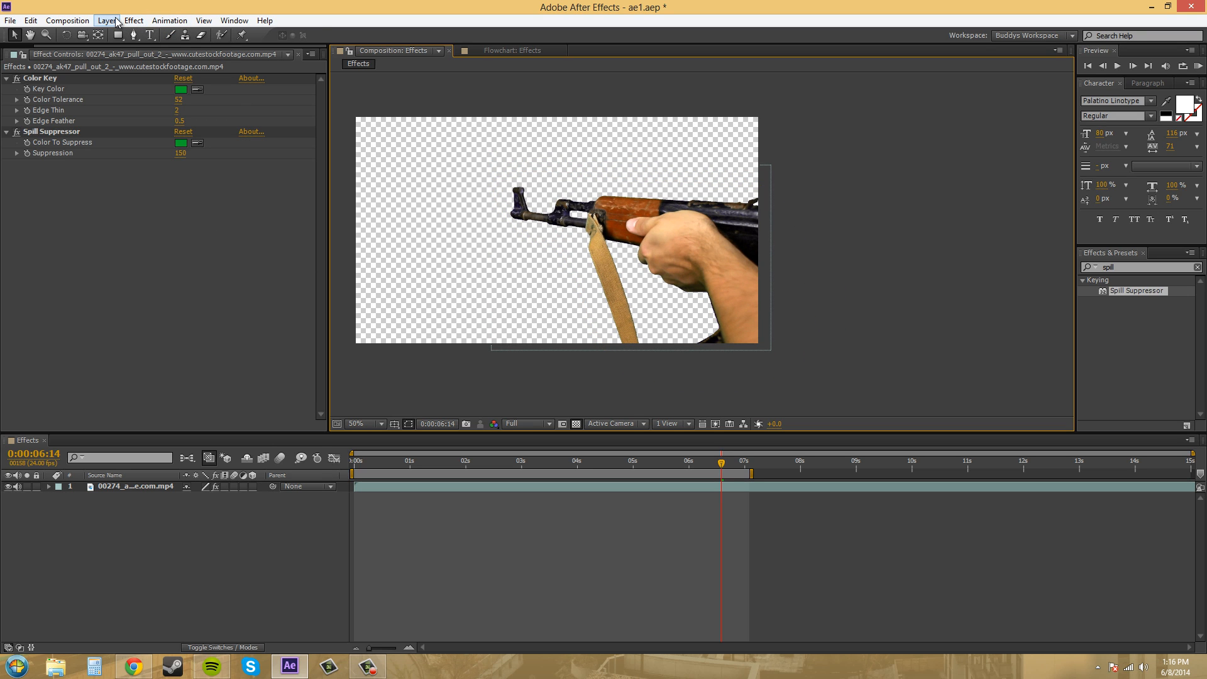
Create a new solid layer coloured deep red via Layer > New > Solid and confirm it.
left_click(106, 20)
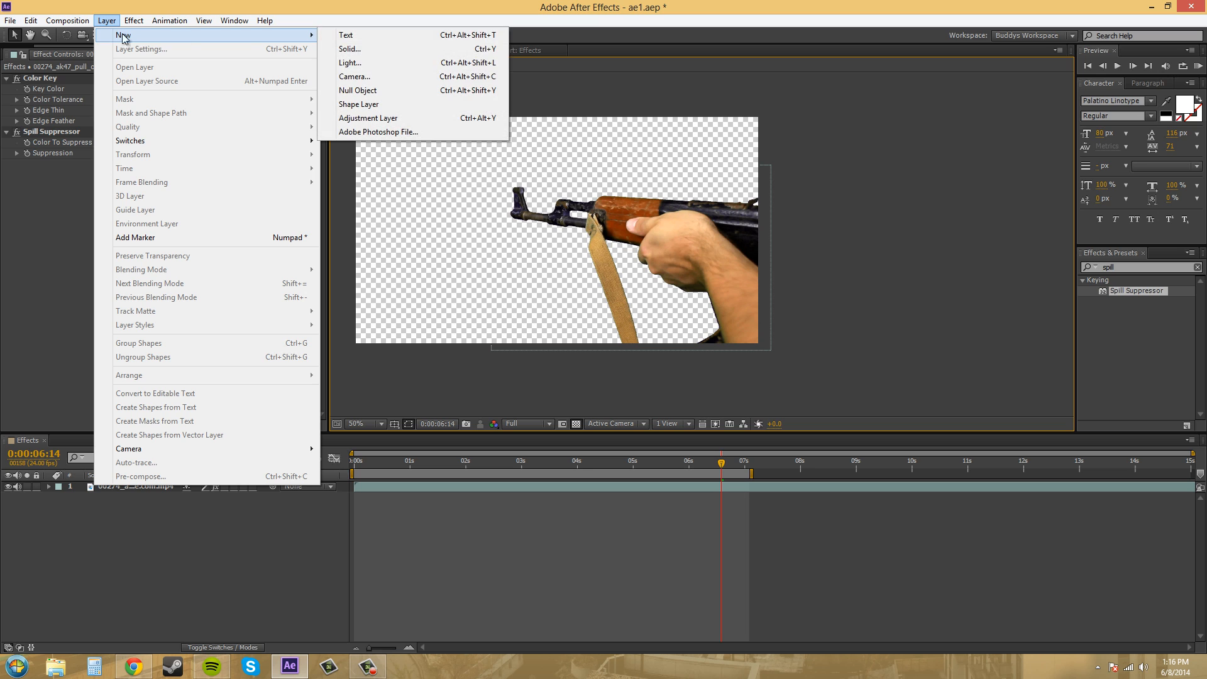
left_click(348, 49)
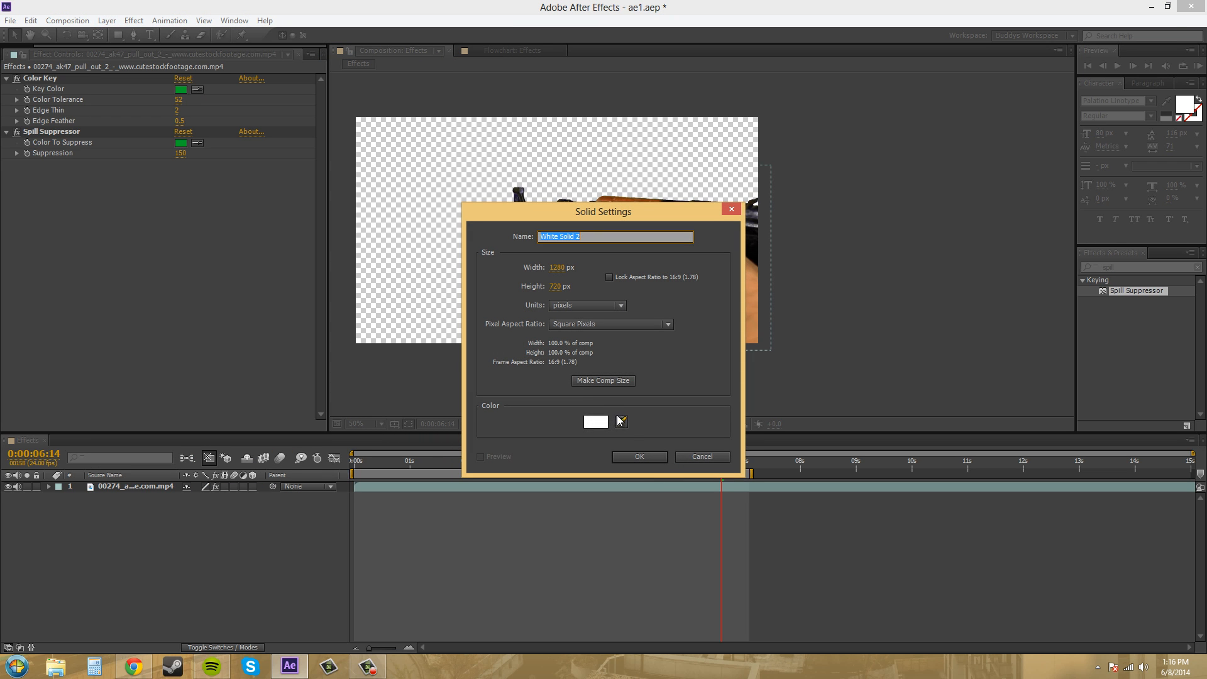
left_click(594, 421)
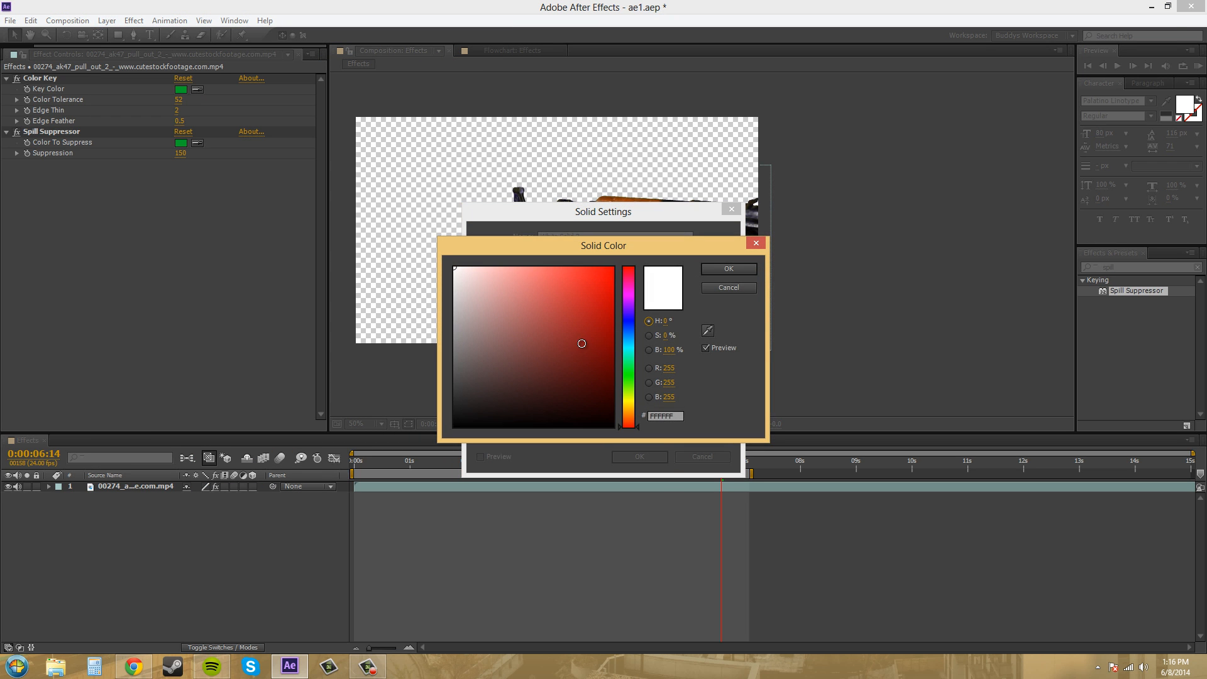
left_click(727, 268)
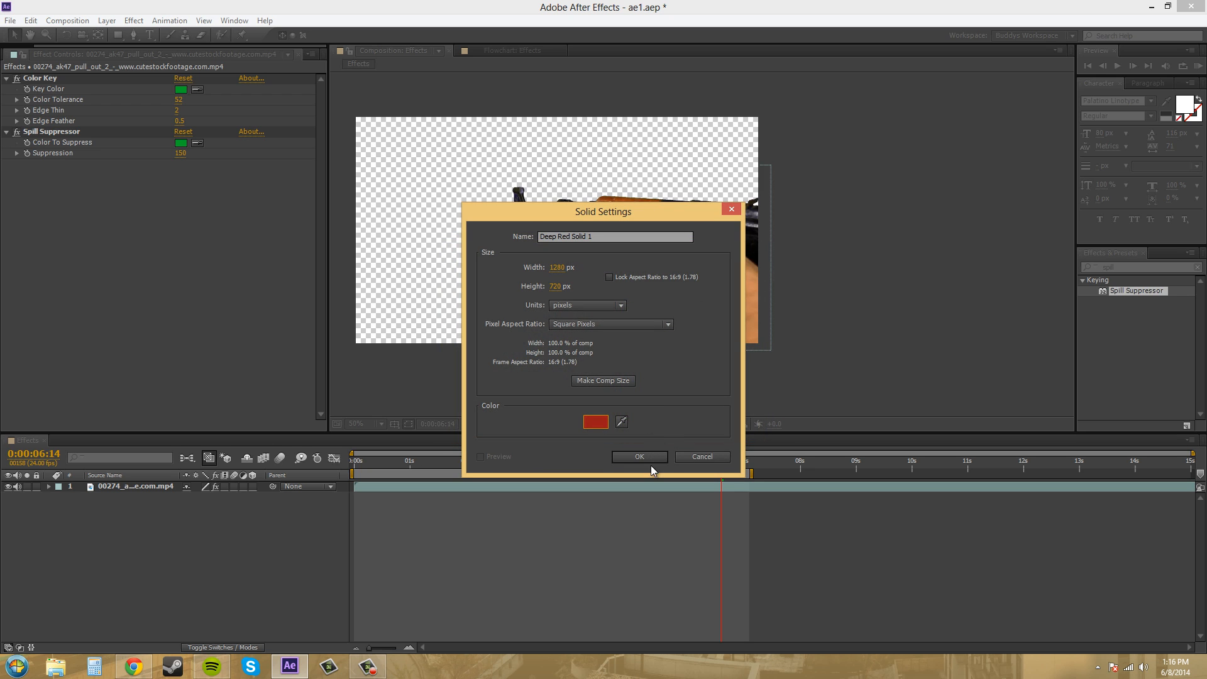
left_click(639, 457)
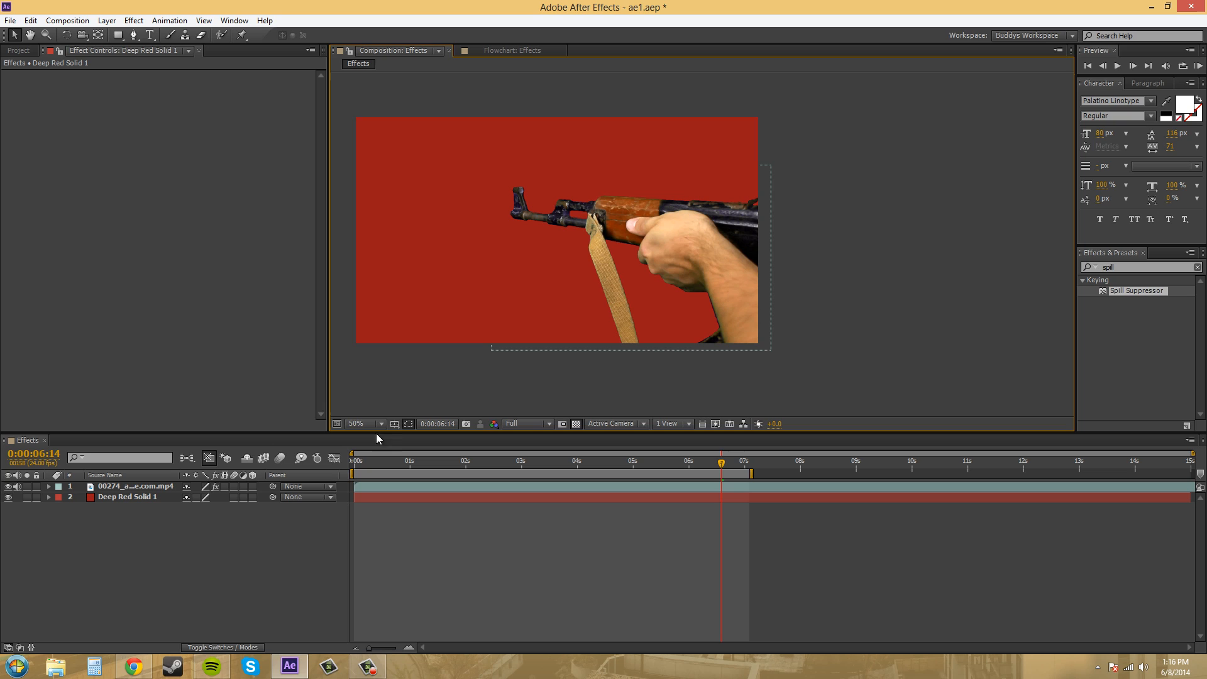
mouse_move(465, 439)
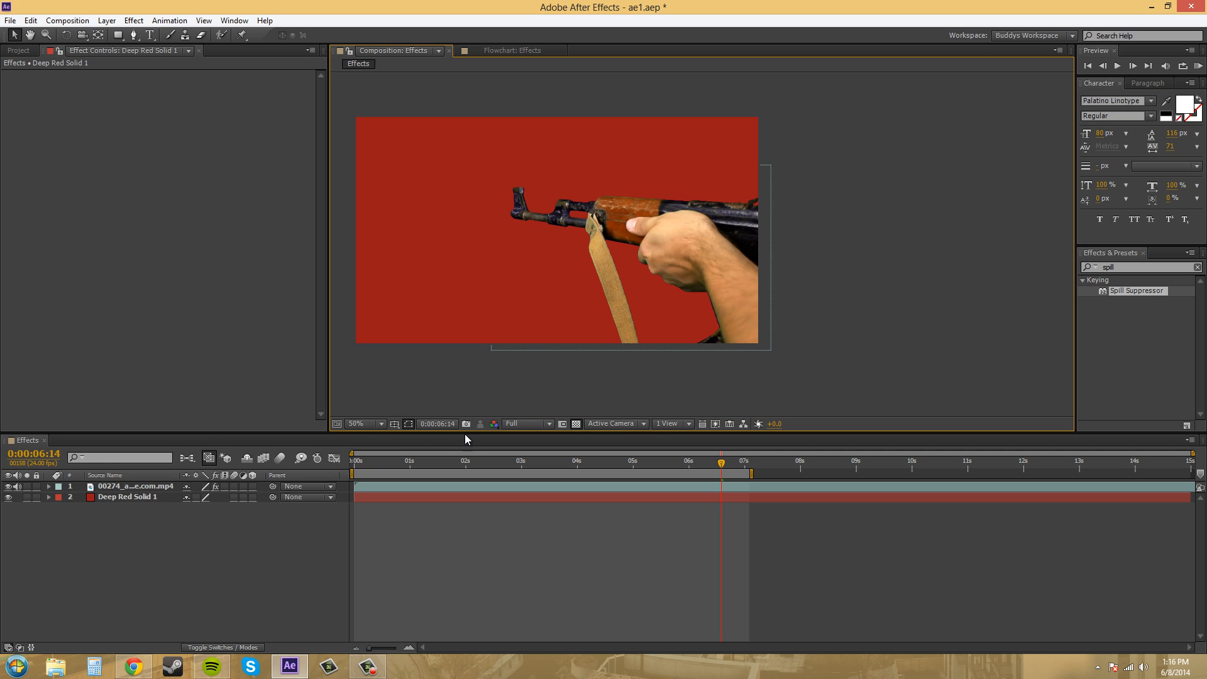
mouse_move(479, 430)
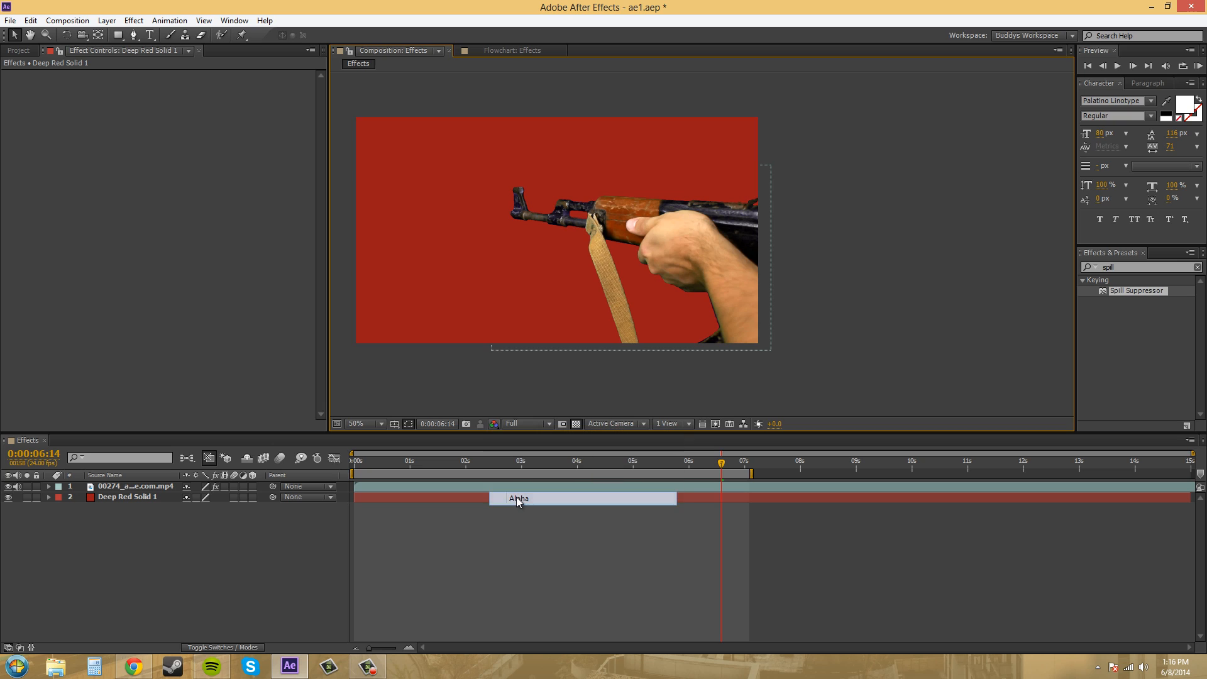
Switch the Composition panel's Show Channel to Alpha, giving a white rifle silhouette on black.
left_click(494, 424)
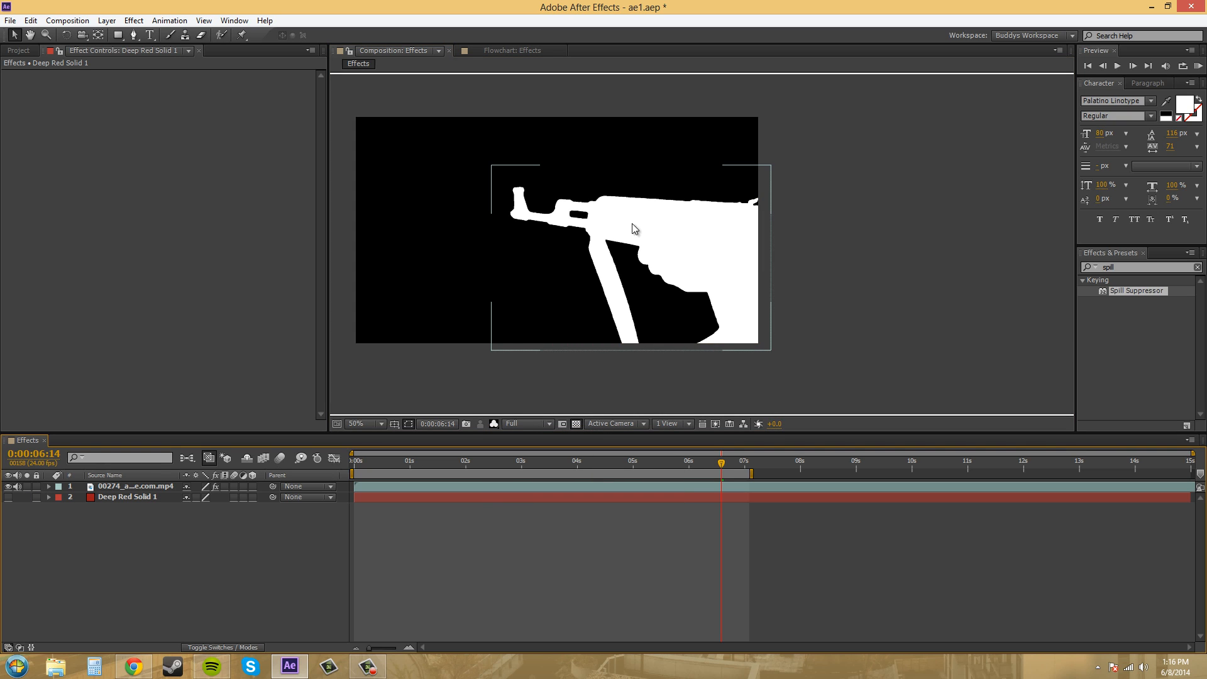
mouse_move(599, 224)
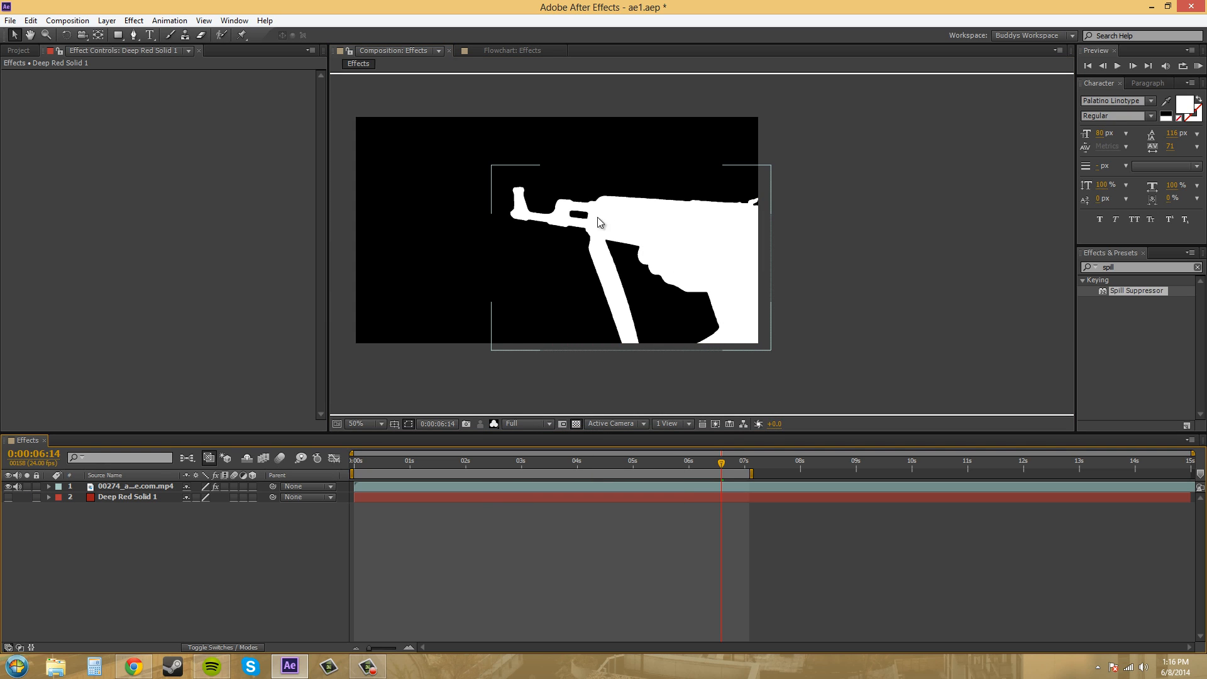
mouse_move(594, 228)
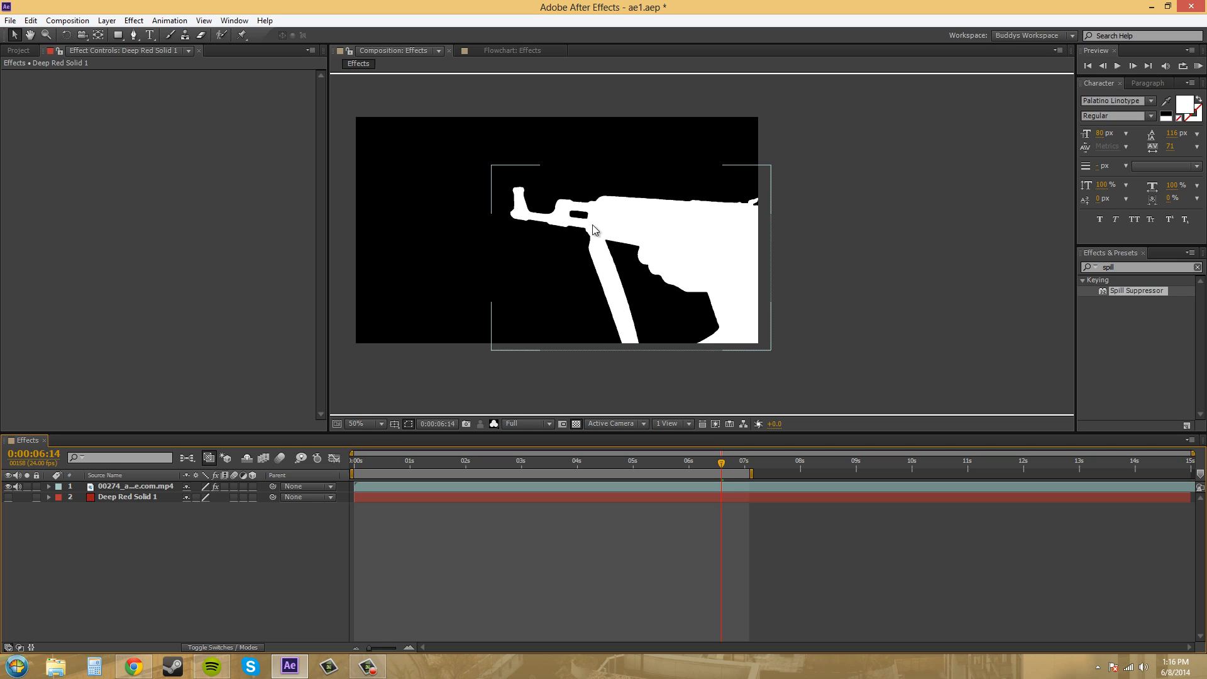
mouse_move(762, 294)
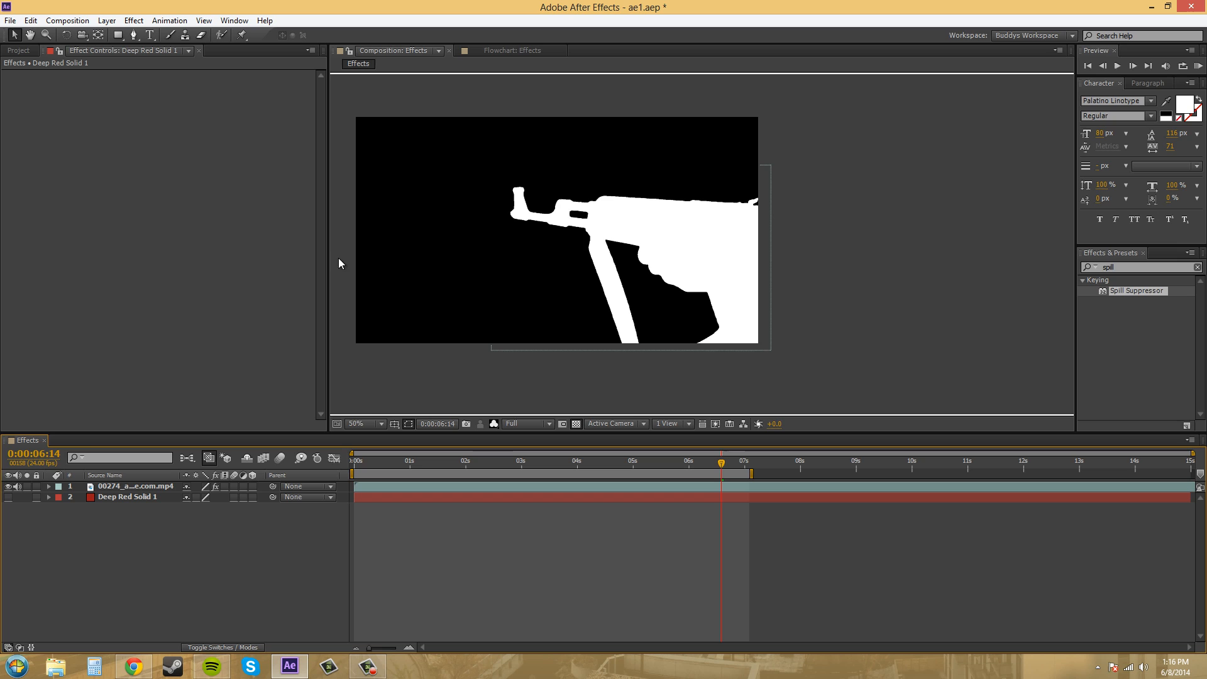
mouse_move(120, 156)
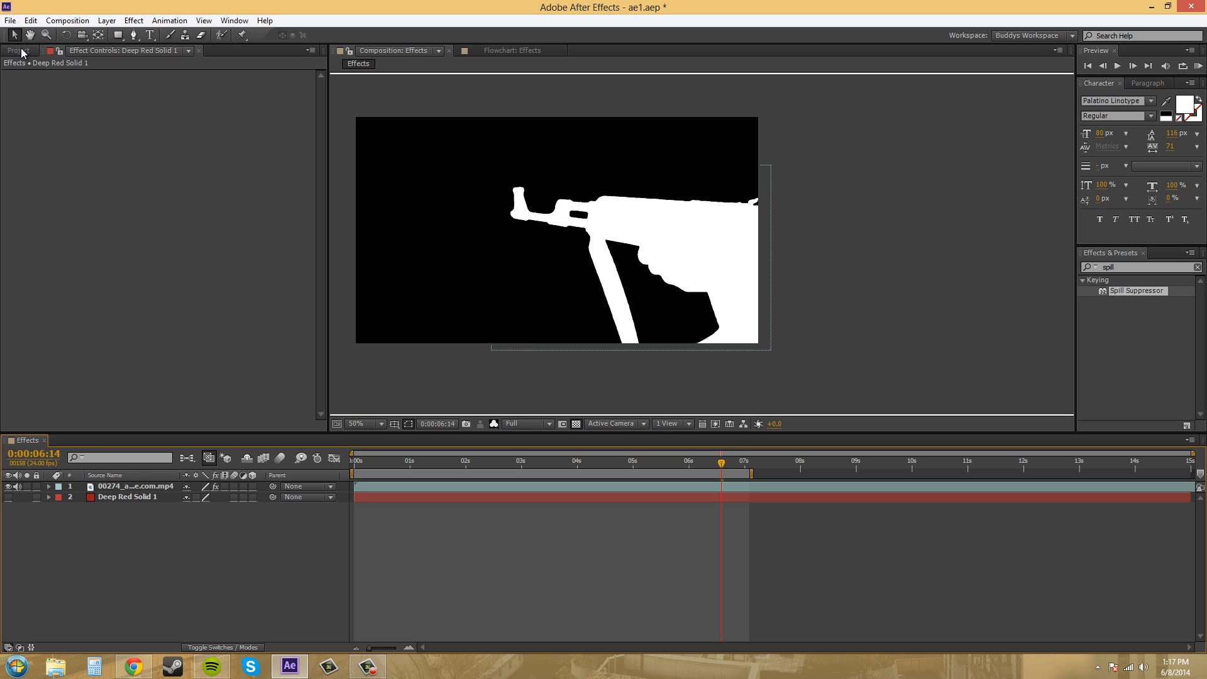
Reselect the gun footage layer to show its keying effects and browse the Effect > Keying list.
left_click(135, 485)
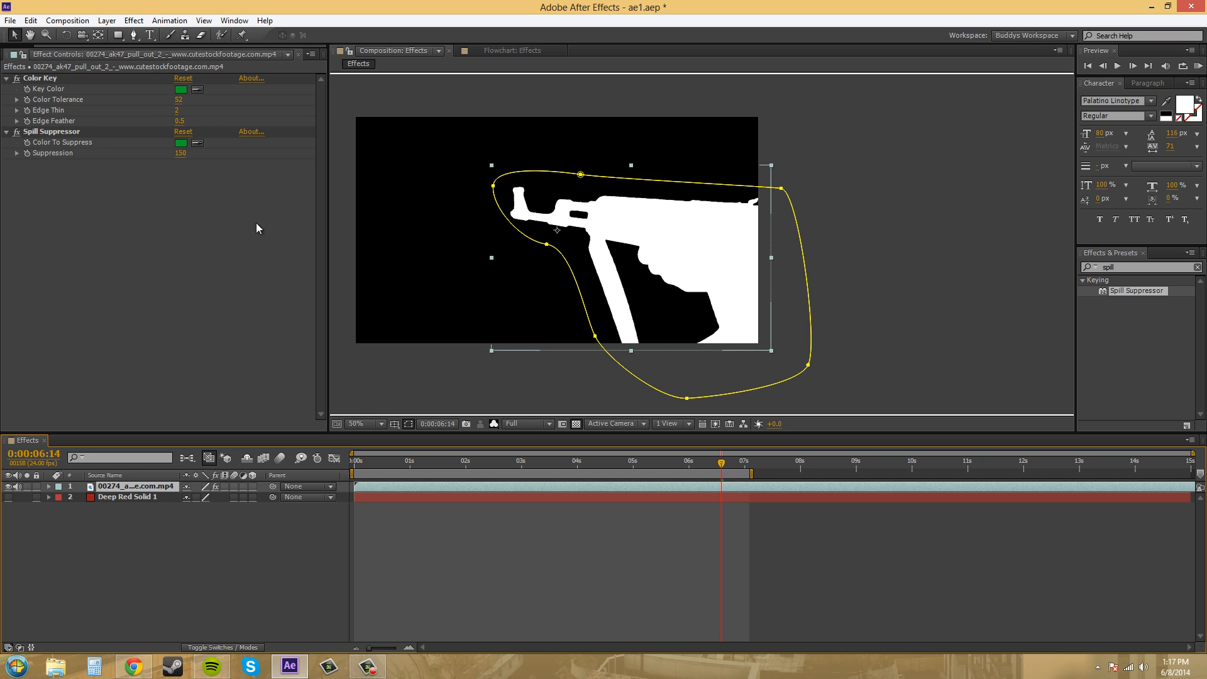
mouse_move(132, 20)
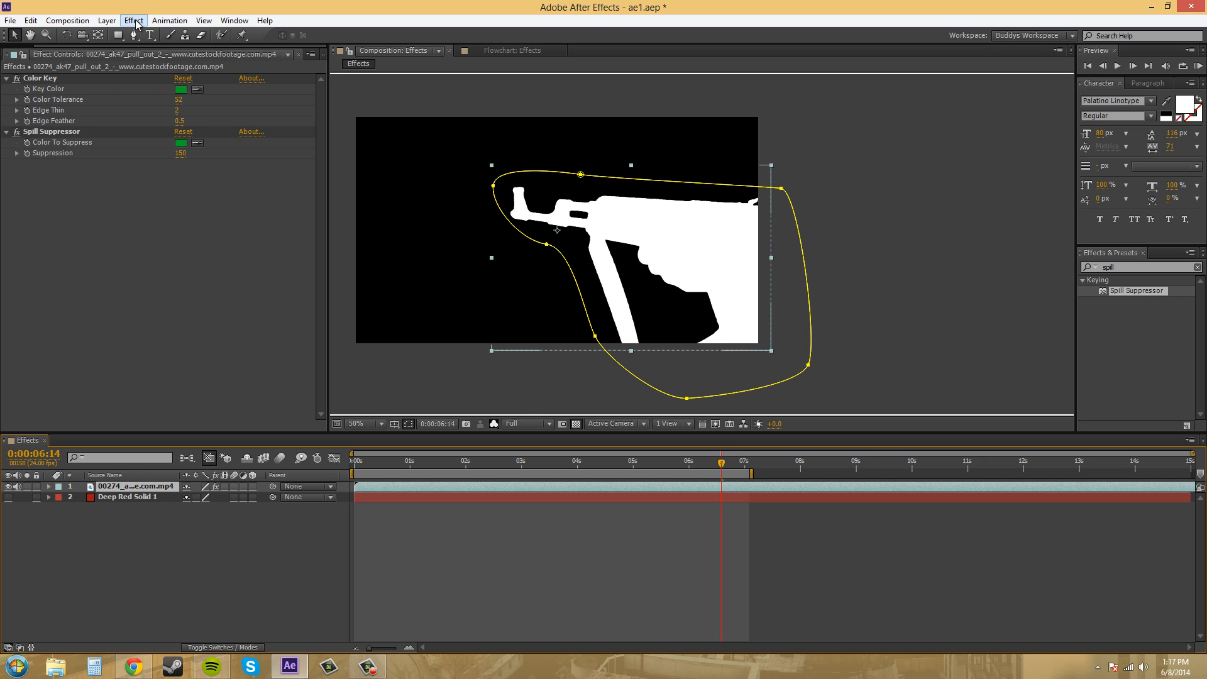
left_click(133, 20)
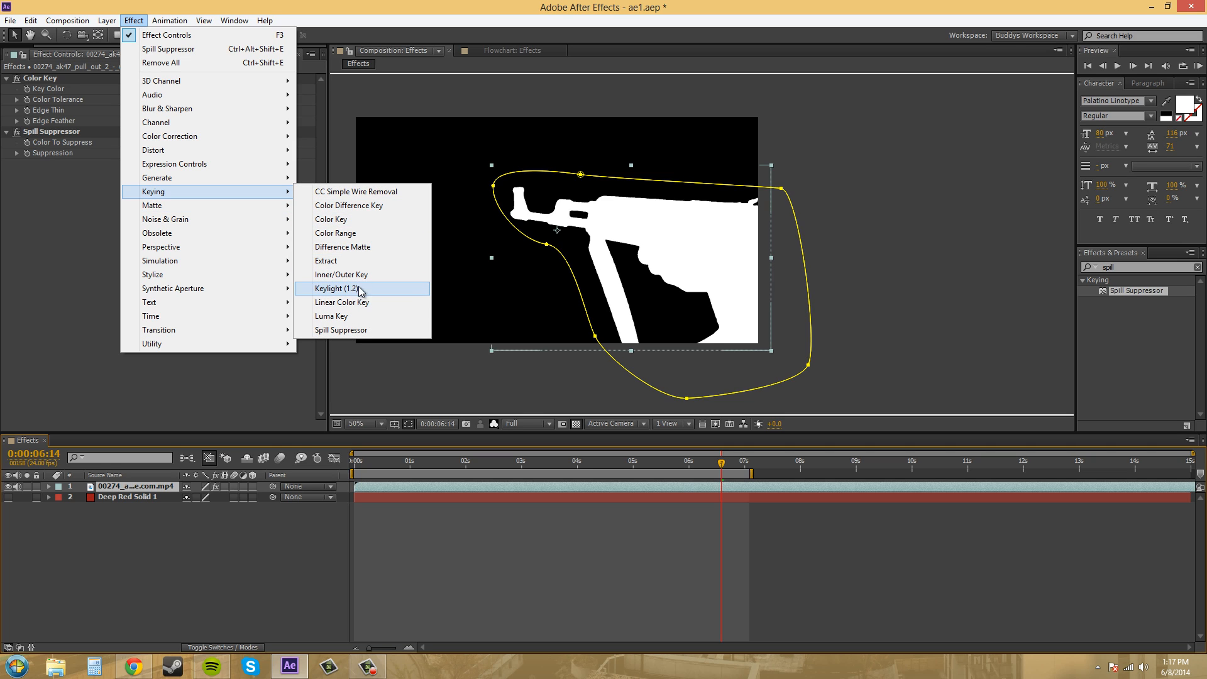
mouse_move(336, 294)
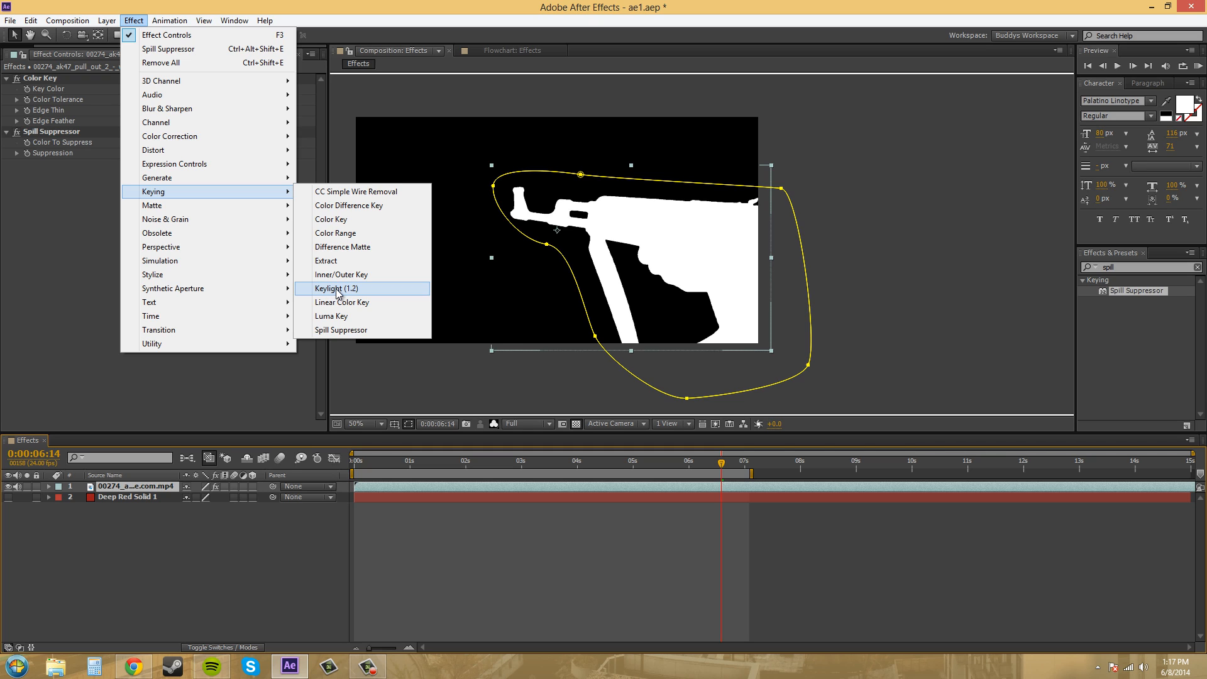
mouse_move(351, 275)
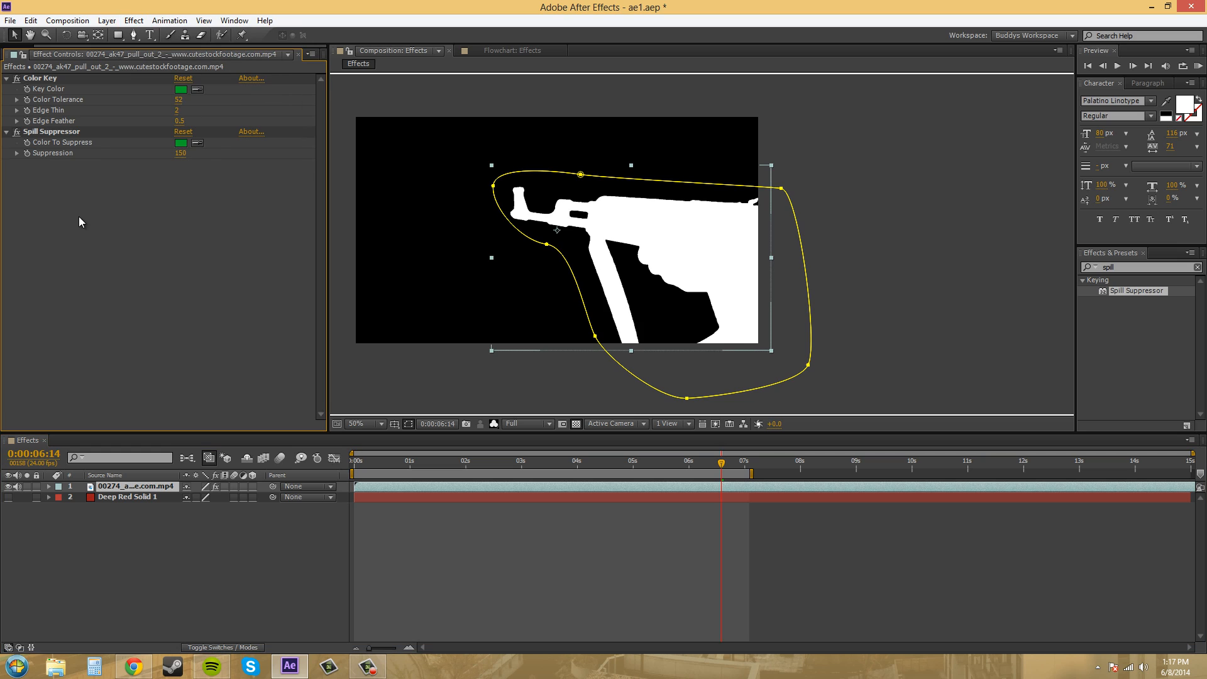
mouse_move(125, 224)
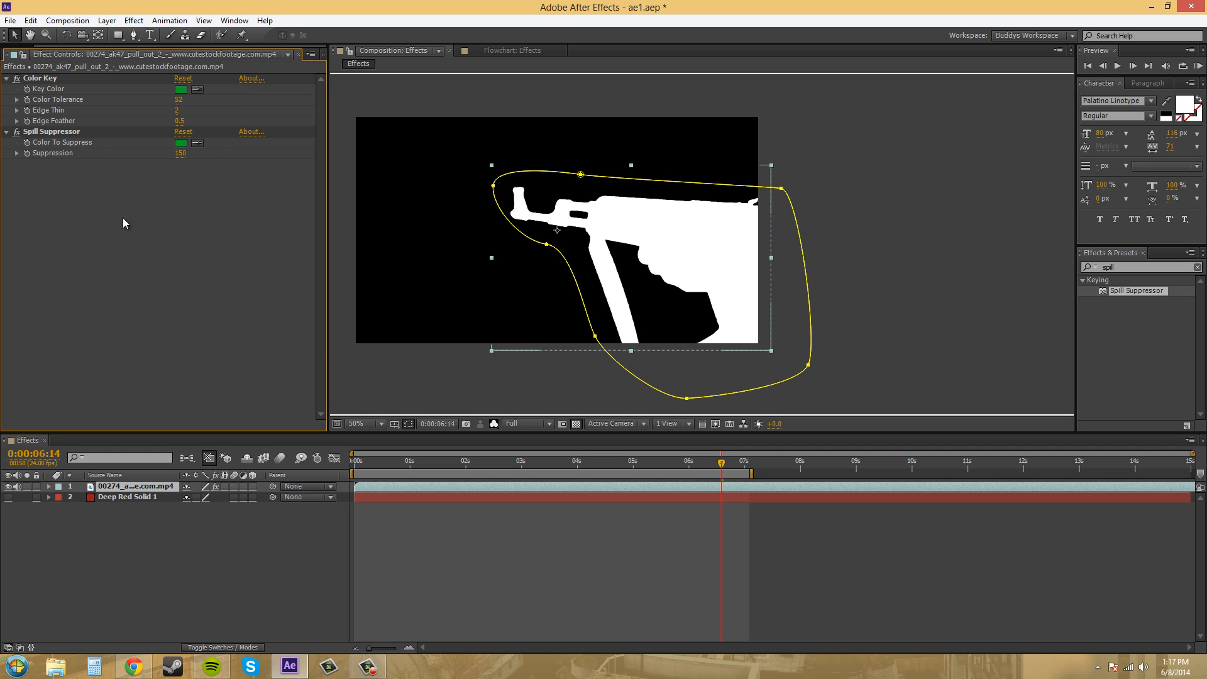